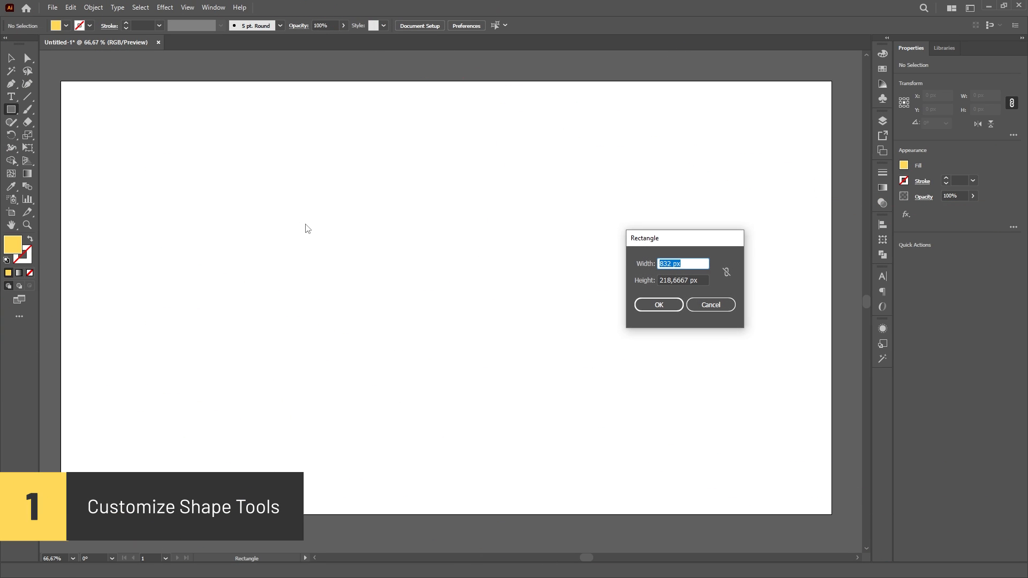
Create a rectangle exactly 500 px wide through the Rectangle dialog.
text(500)
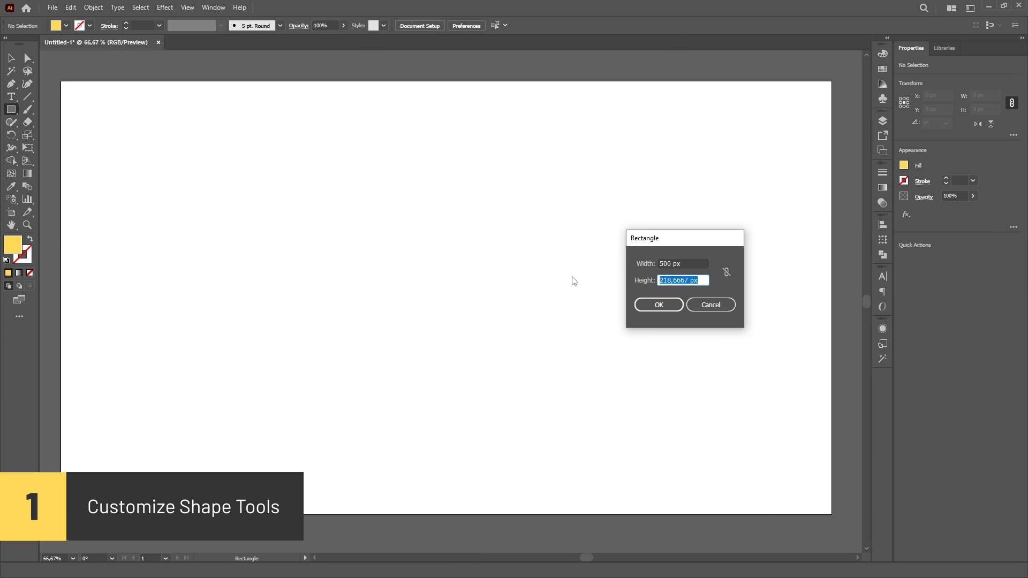
click(657, 304)
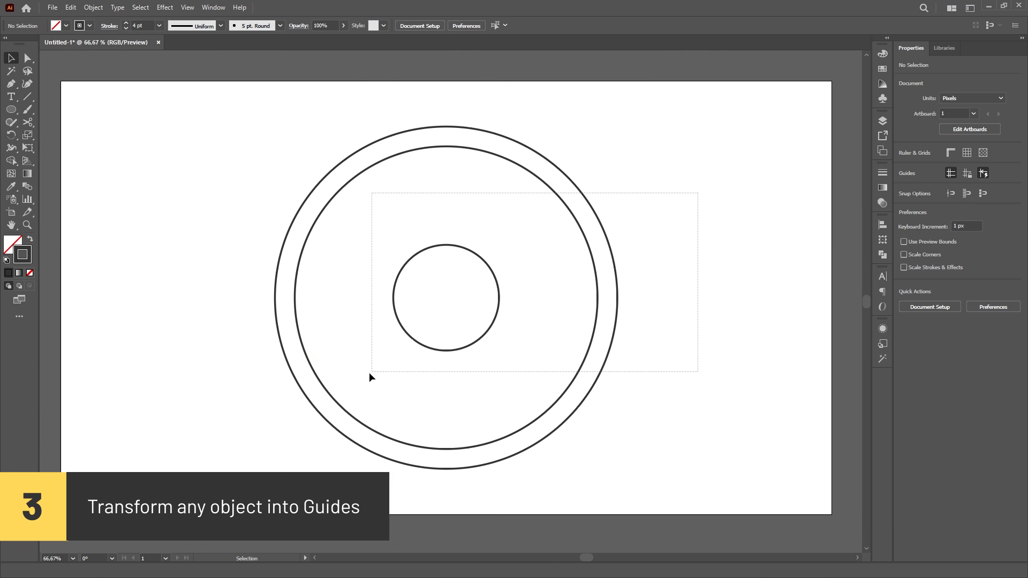
Convert the concentric circles into guides with Make Guides.
right_click(446, 299)
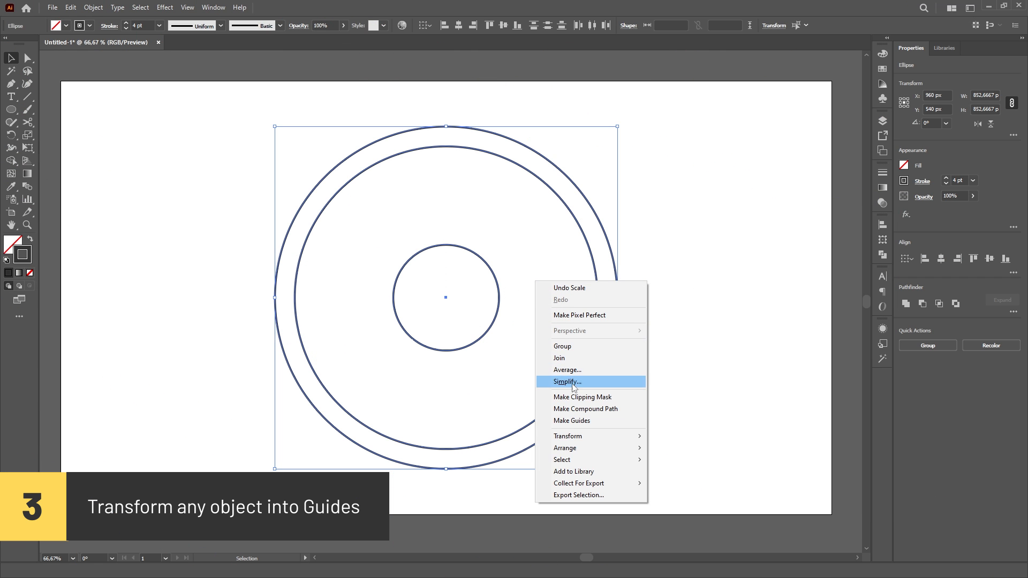
click(571, 420)
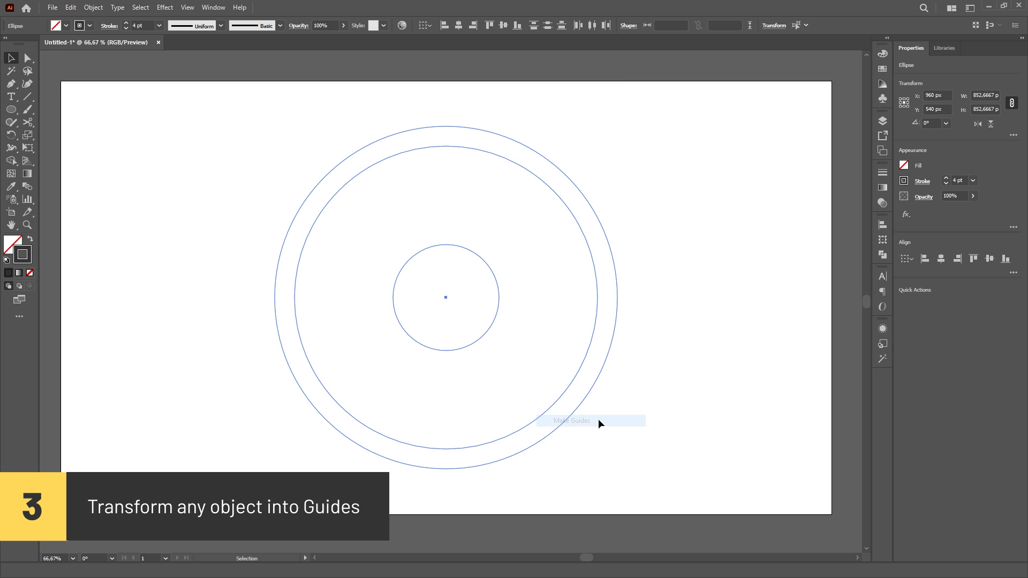
click(572, 420)
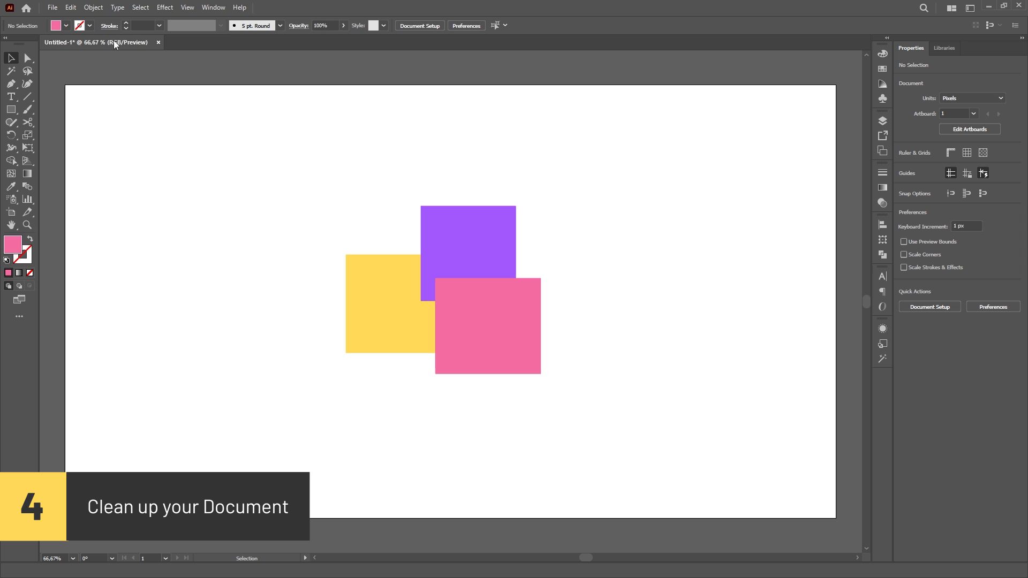
Run Object > Path > Clean Up with all options to delete stray points and empty objects.
click(92, 8)
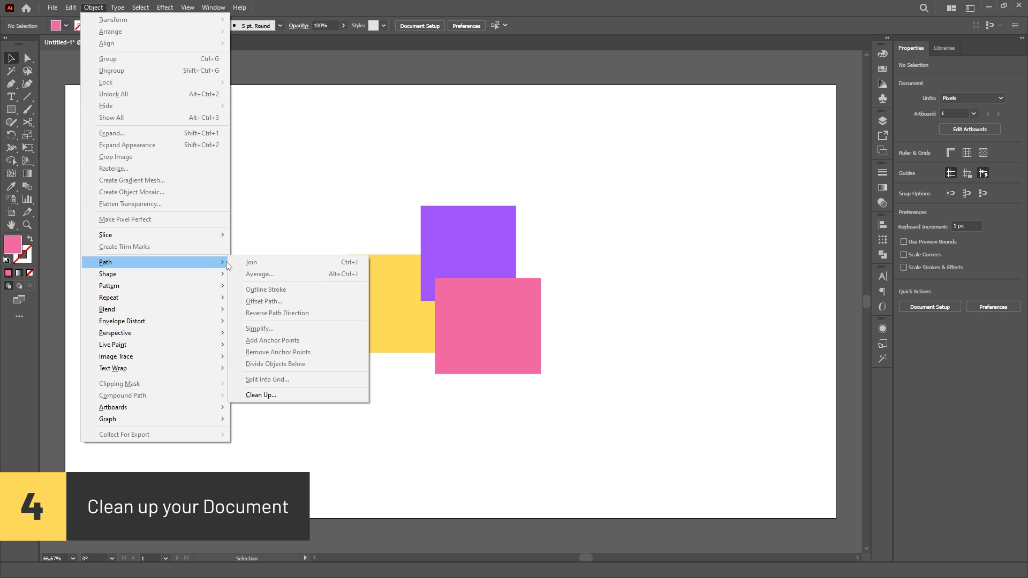
click(261, 395)
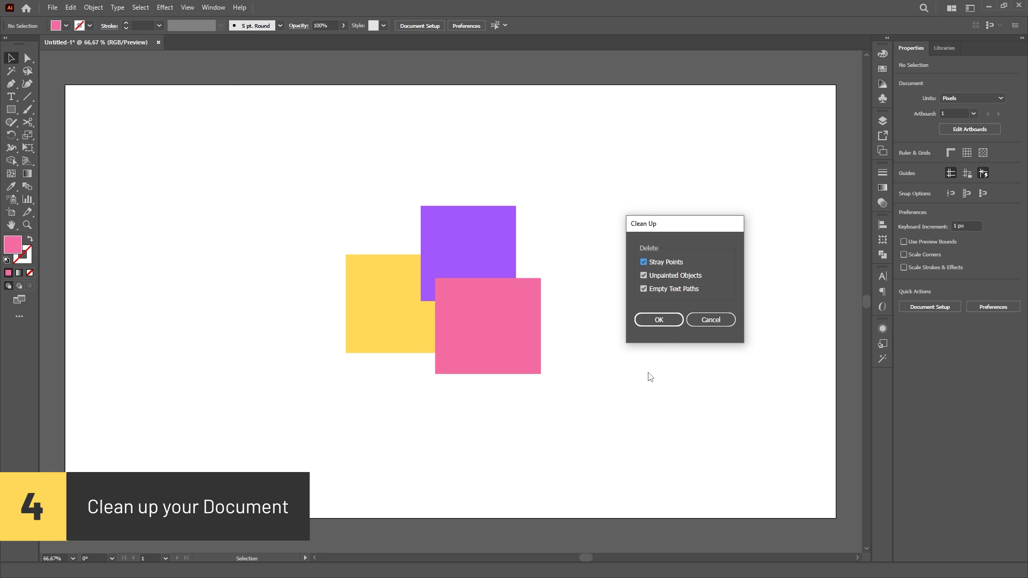
click(658, 319)
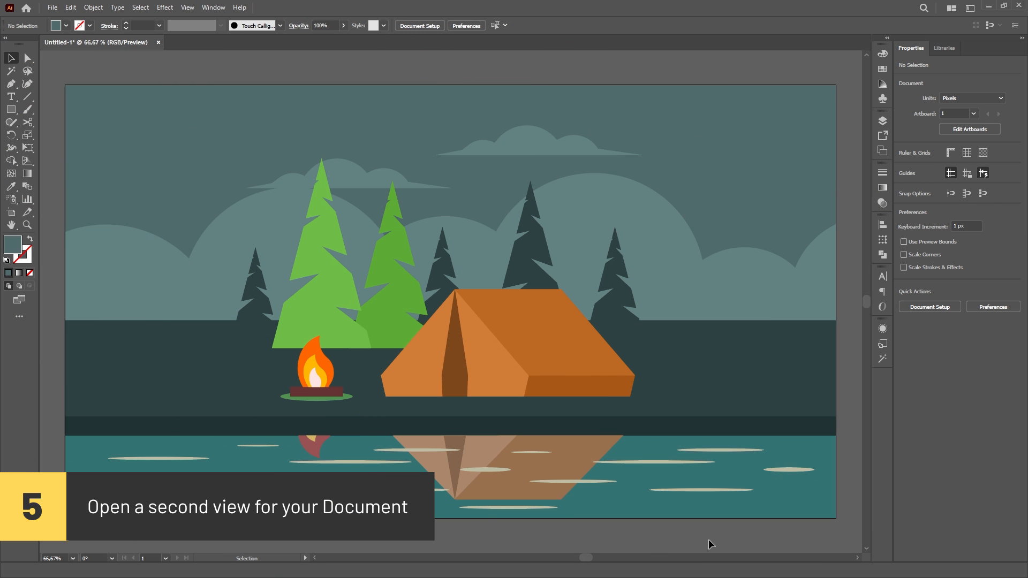
Create a second window of the campsite document via Window > New Window.
click(213, 8)
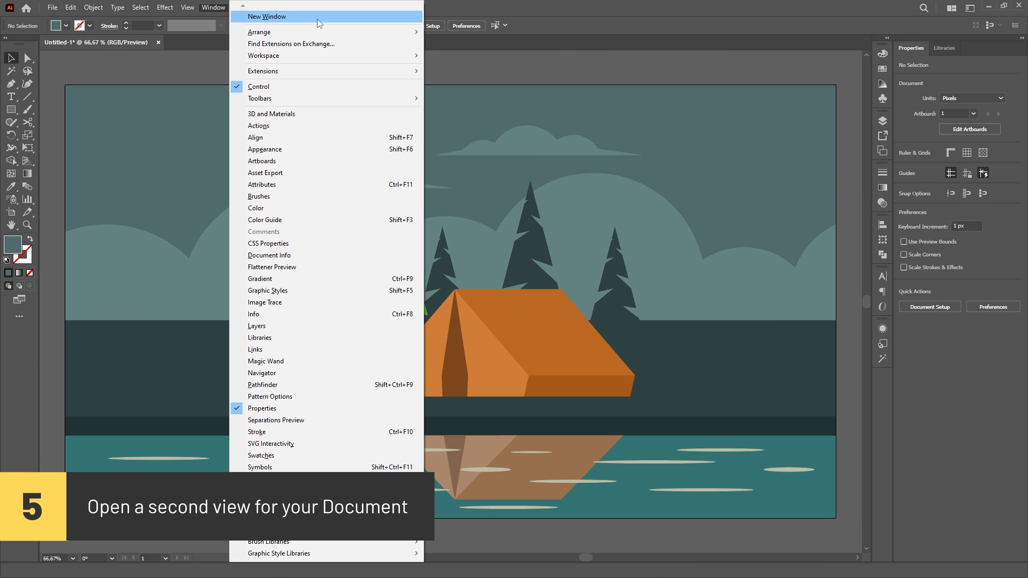
click(267, 16)
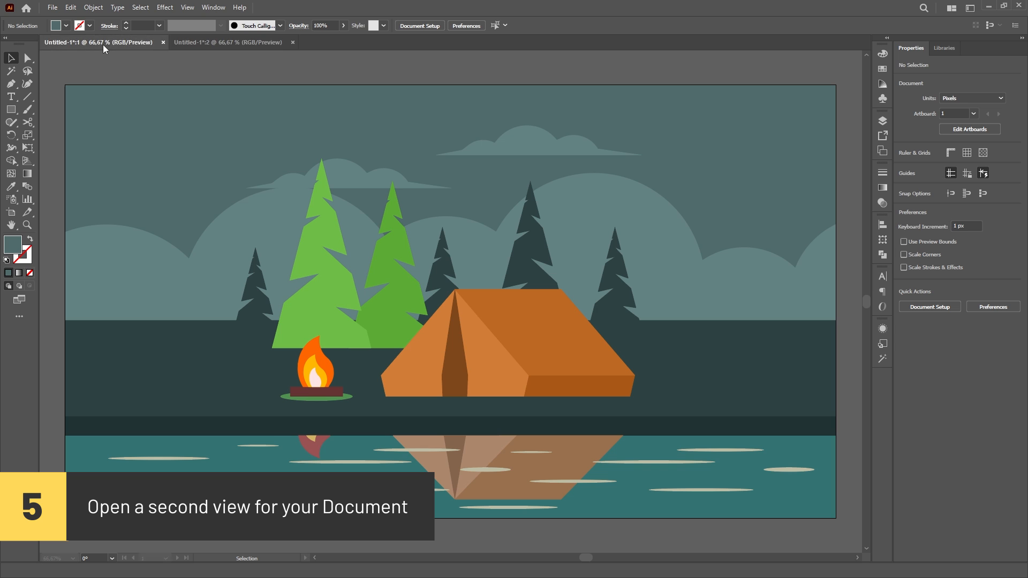
click(229, 41)
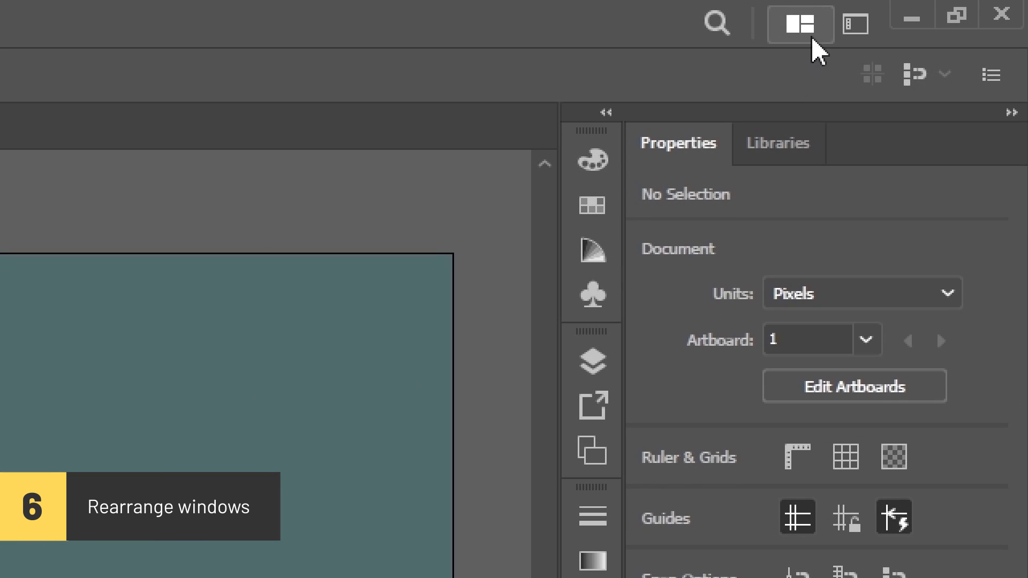
Arrange the two document views side by side with the 2-Up layout.
click(799, 25)
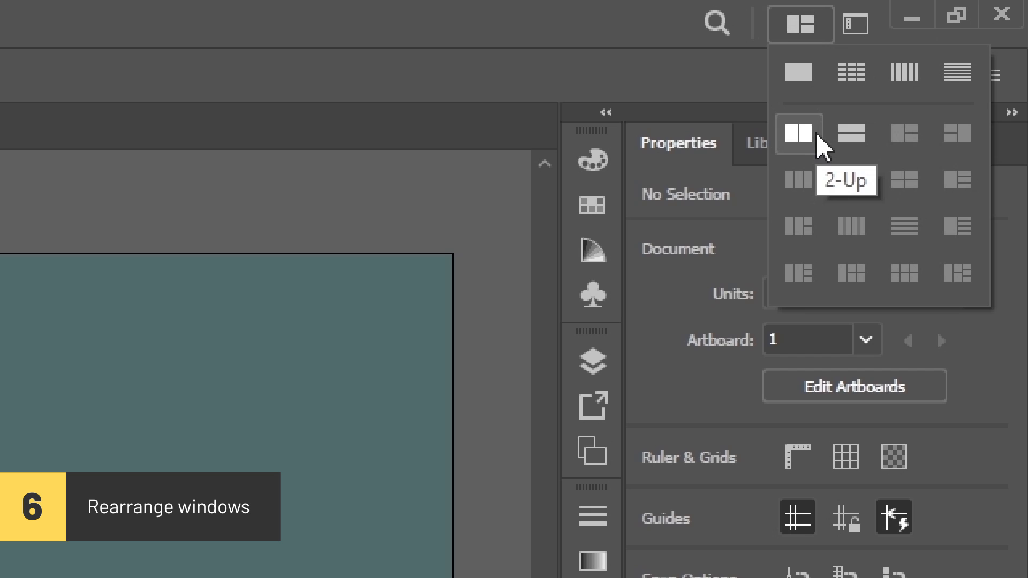
click(797, 133)
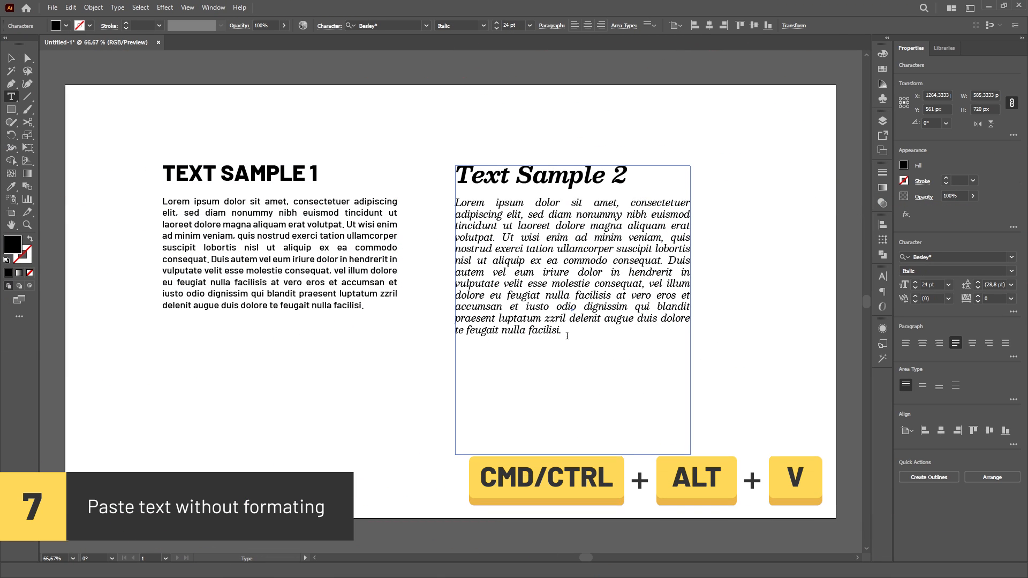
Paste the paragraph without formatting, then snap the yellow square onto the purple square's corner.
key(cmd+alt+v)
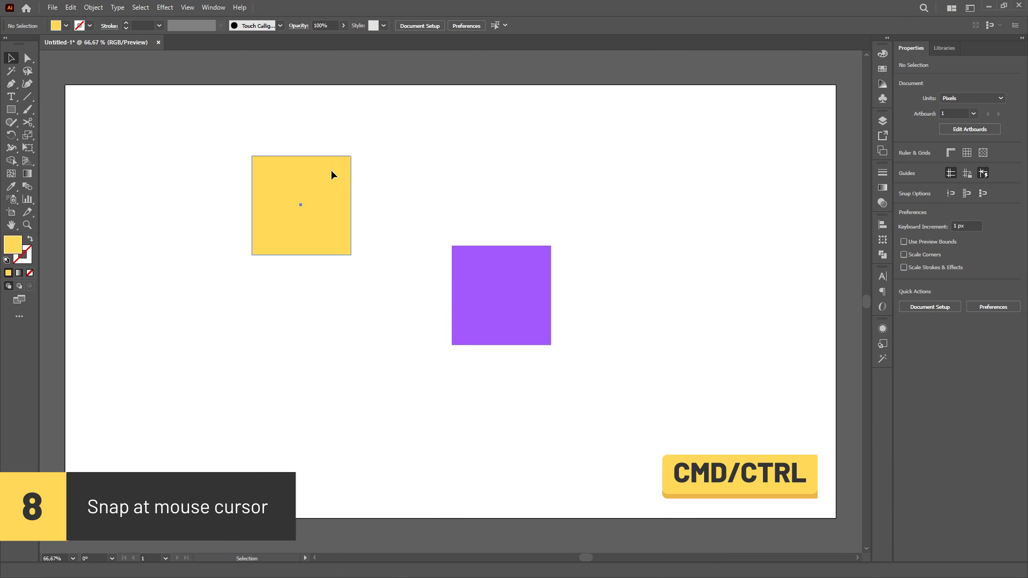
drag(299, 205, 500, 250)
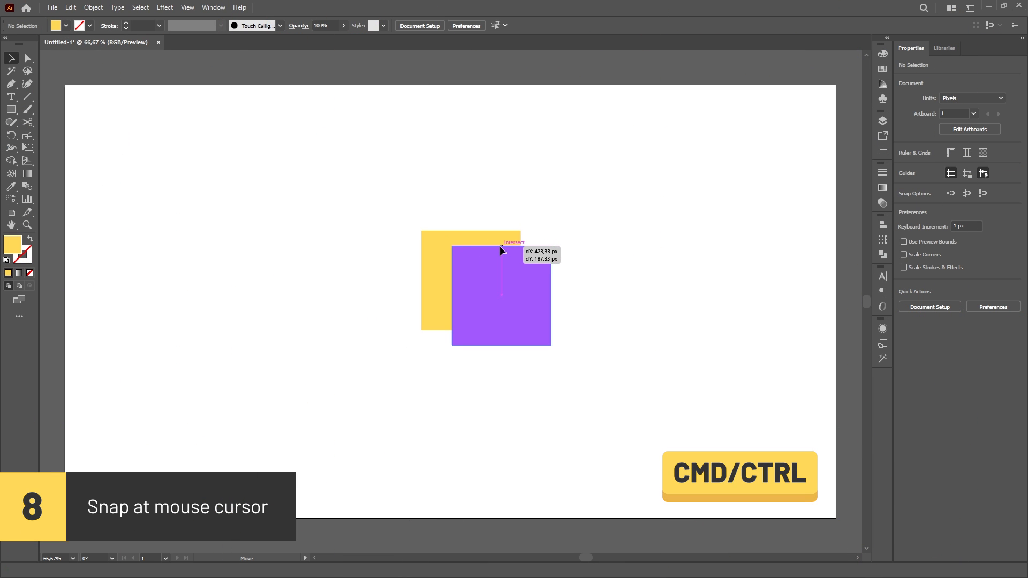
drag(501, 251, 501, 297)
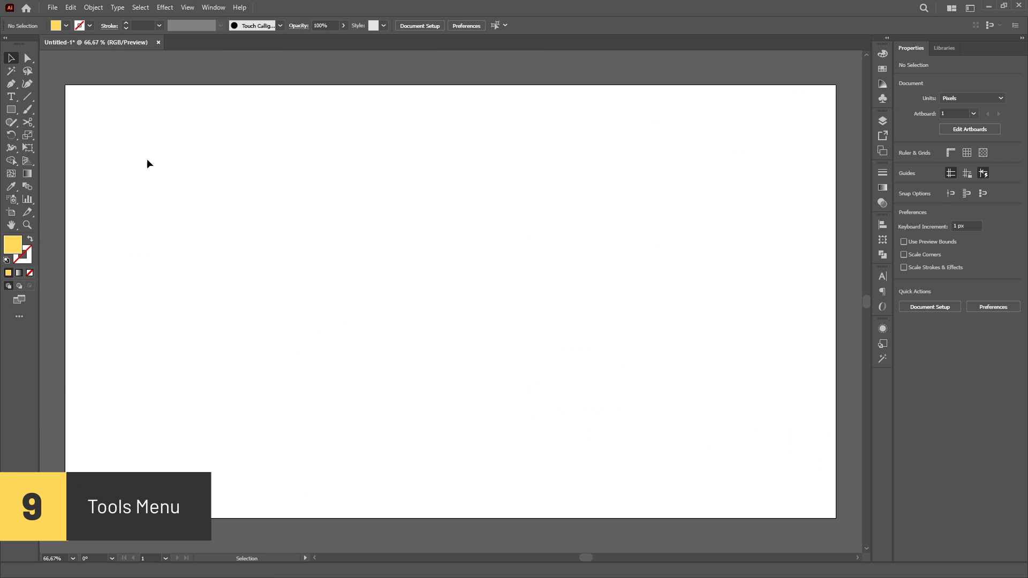
Activate the Paintbrush tool and bring up its Paintbrush Tool Options dialog.
click(28, 109)
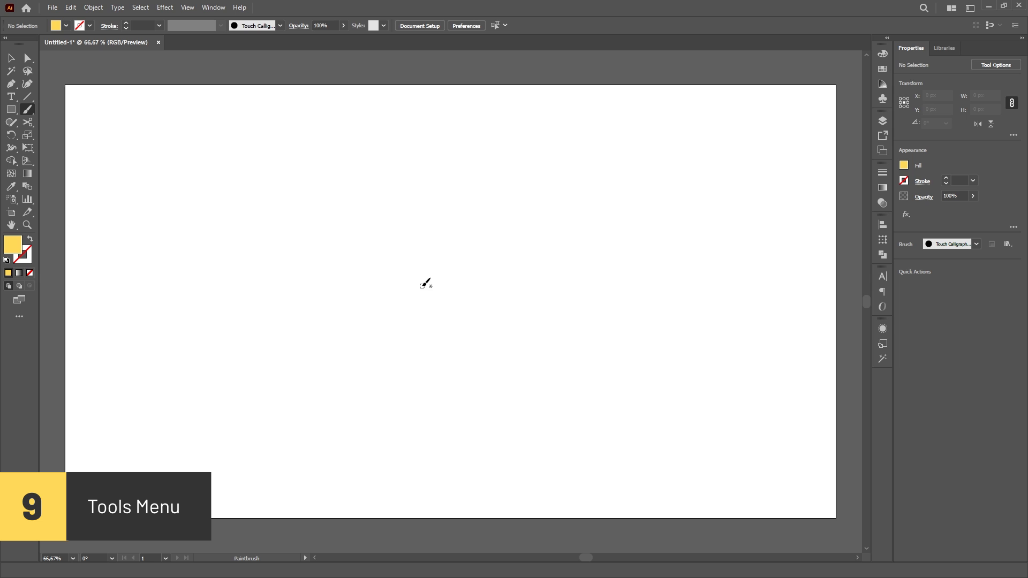
double_click(27, 110)
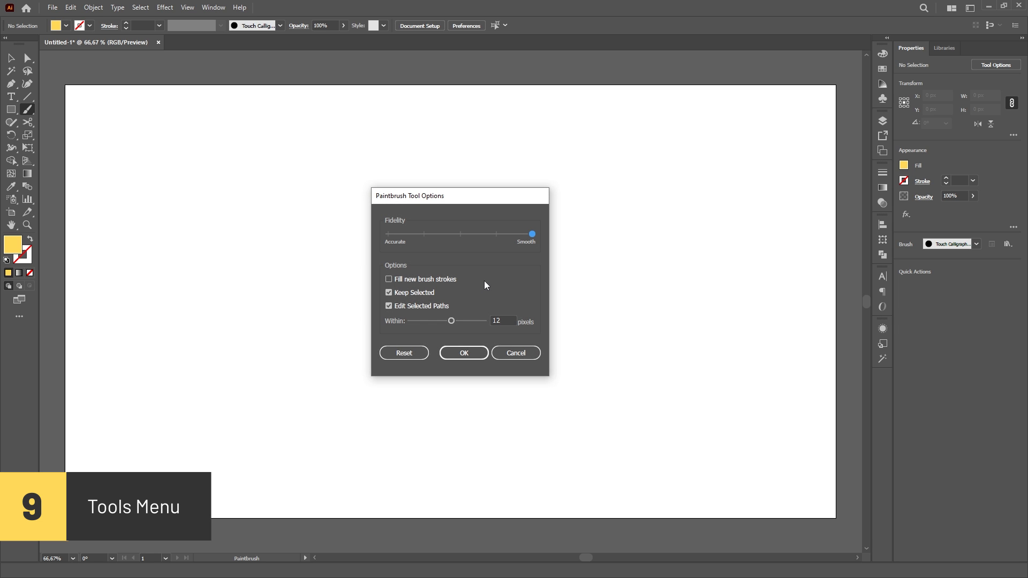
mouse_move(500, 282)
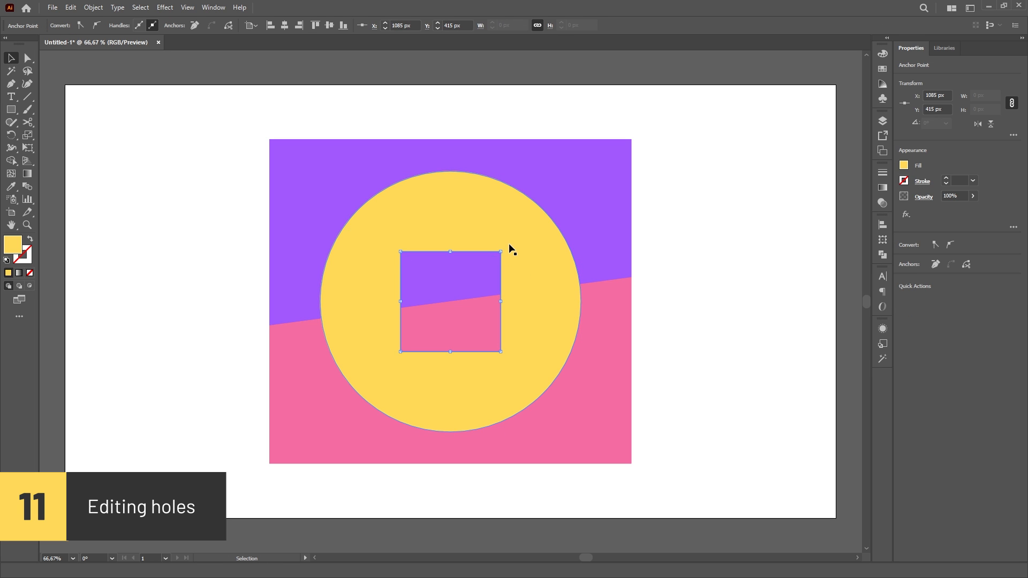
Enlarge the square hole by dragging its anchors, then remove an extra anchor point from the rectangle.
drag(500, 253, 524, 232)
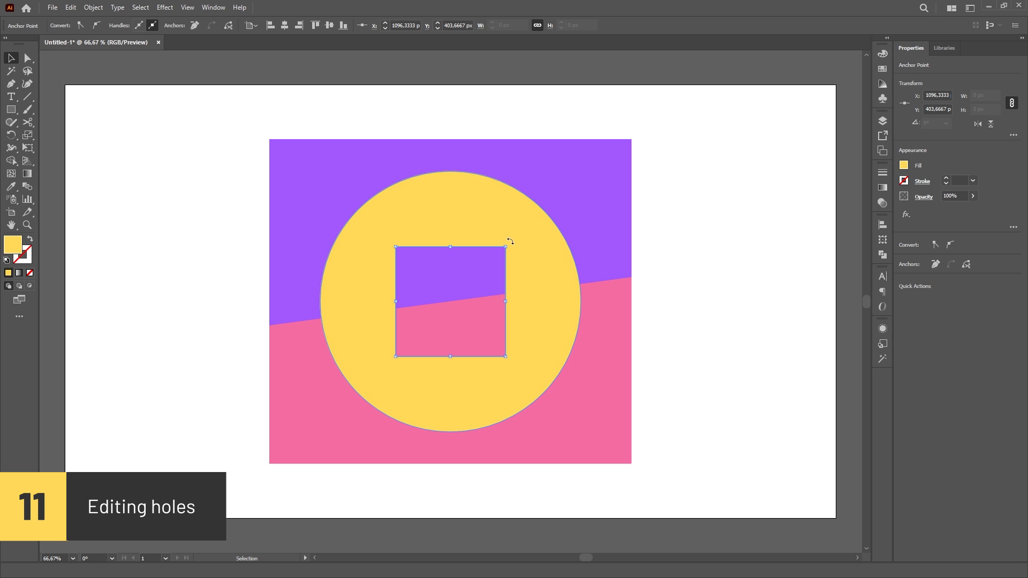
drag(505, 248, 459, 220)
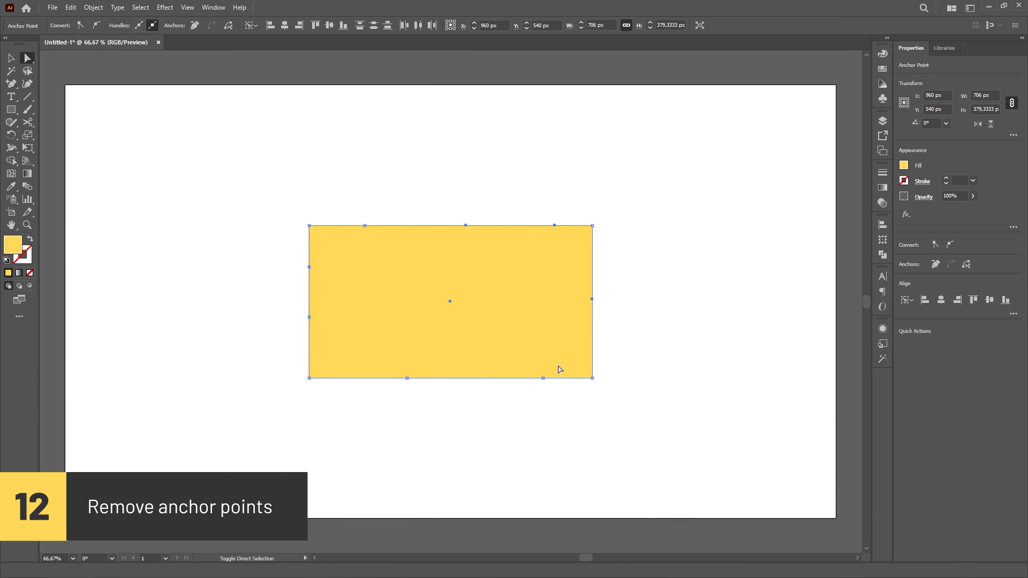
mouse_move(311, 321)
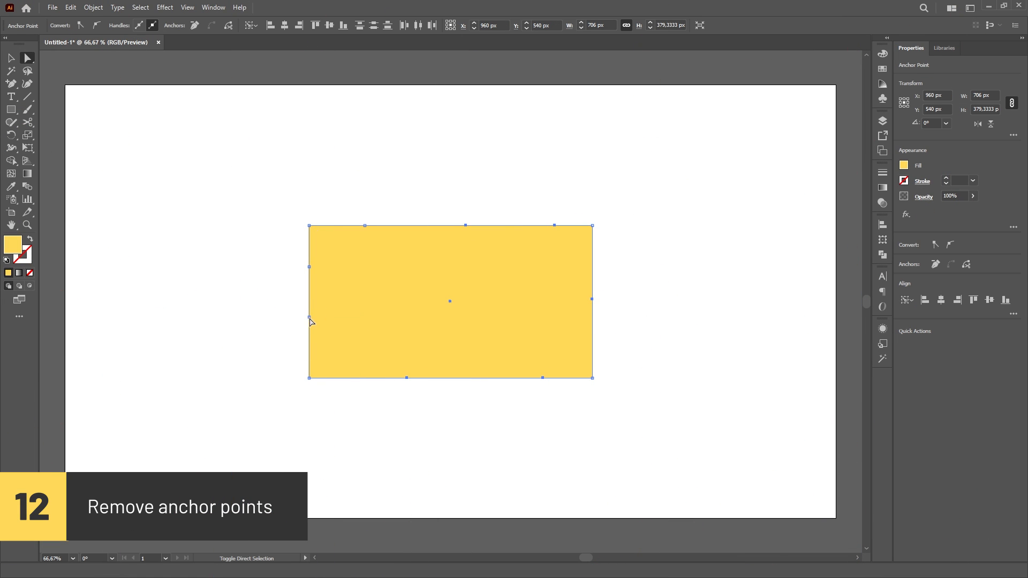
mouse_move(365, 229)
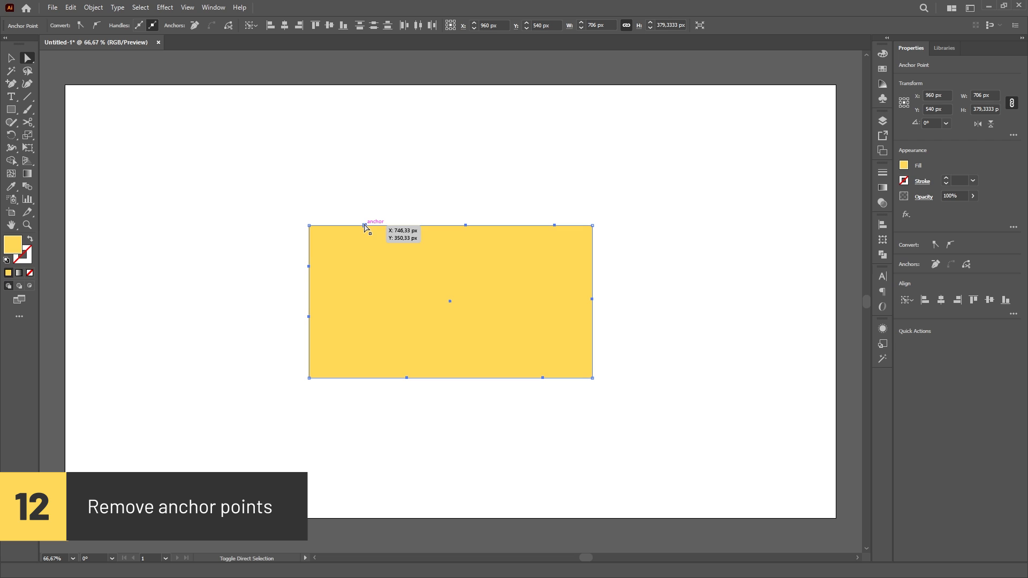
click(93, 7)
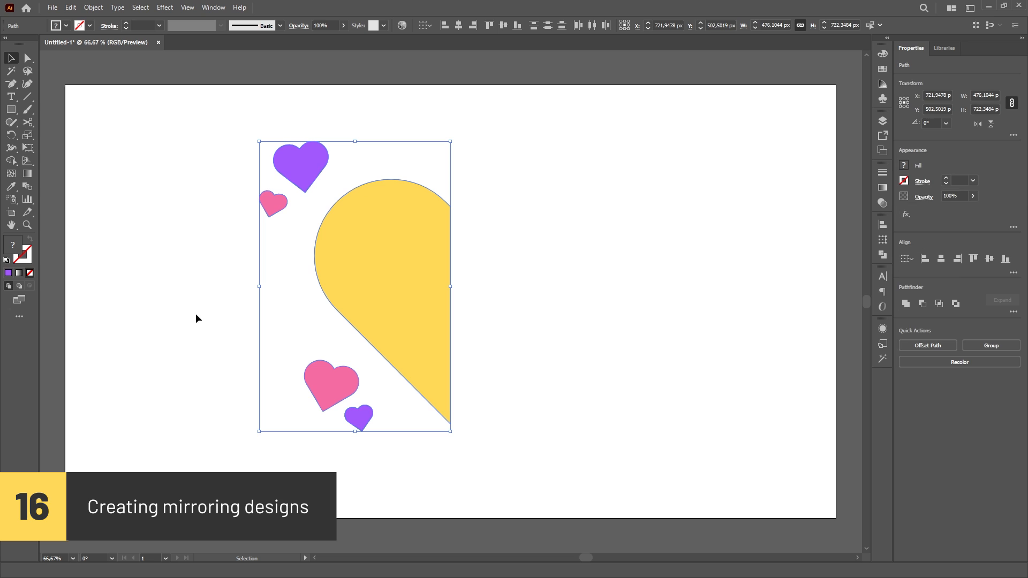
Link a second text frame so the overflowing article continues into a new column.
click(92, 7)
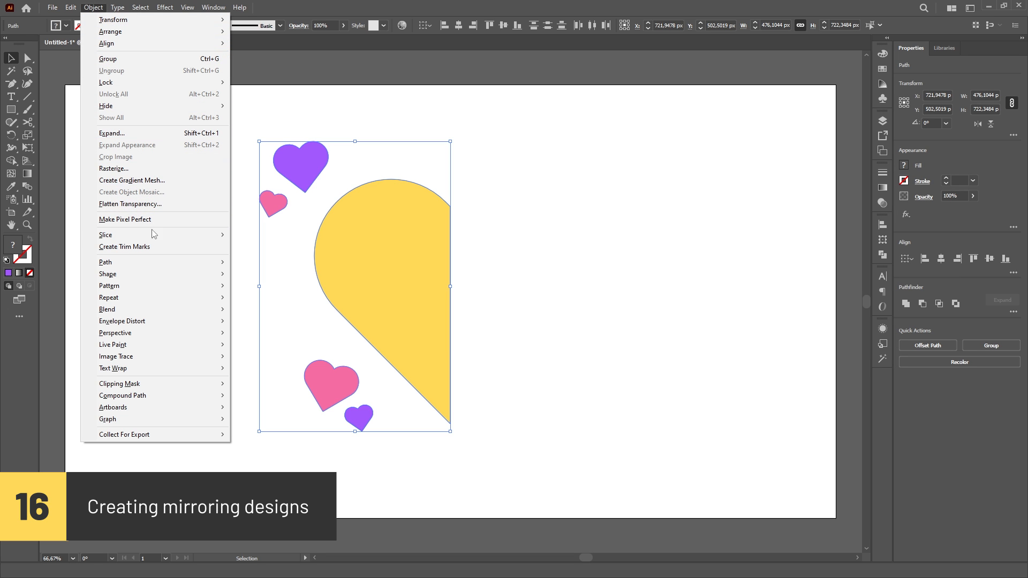
mouse_move(109, 297)
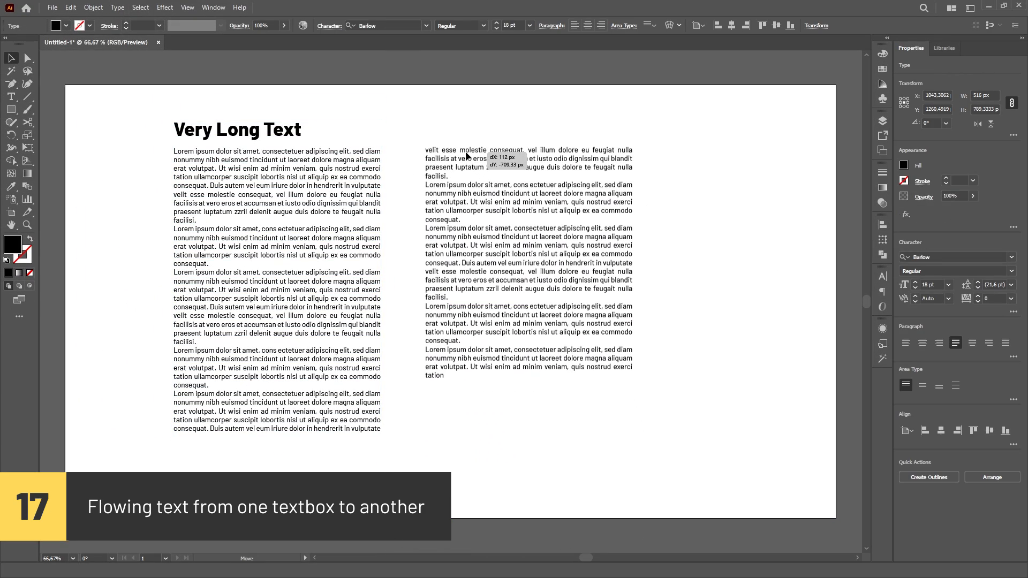
click(562, 123)
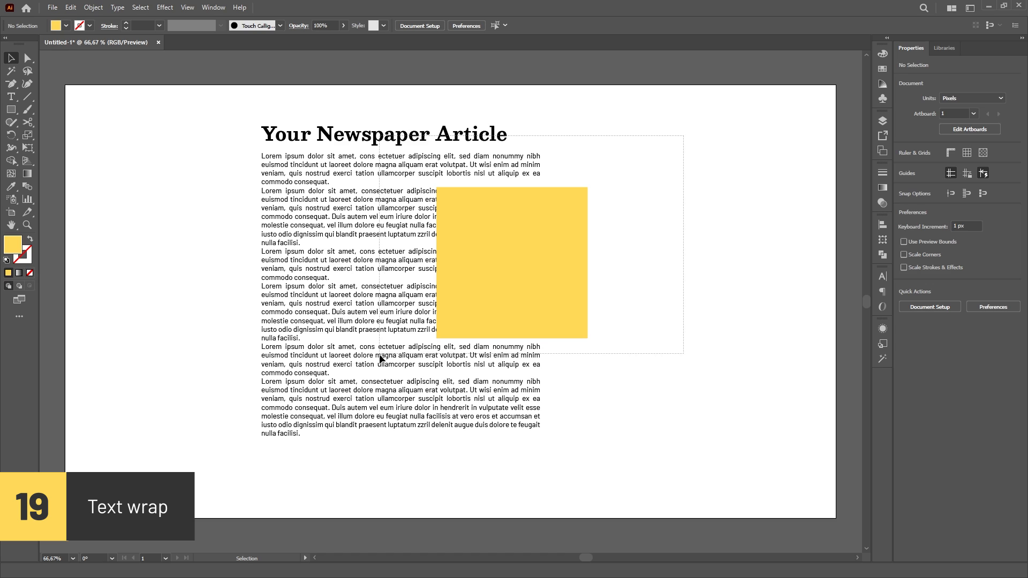
Make the article text wrap around the yellow square and move the square so it re-wraps.
click(93, 8)
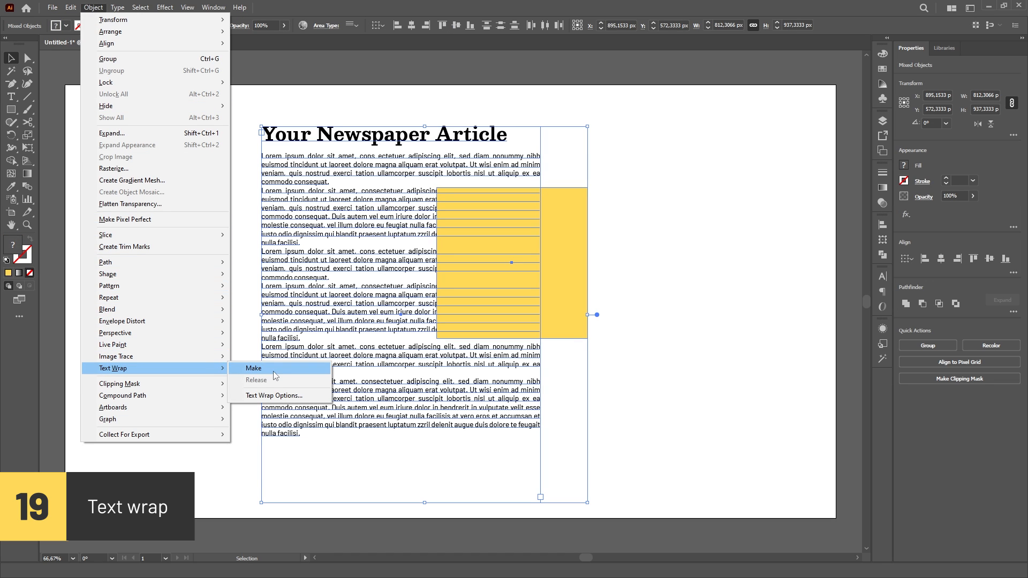
click(253, 367)
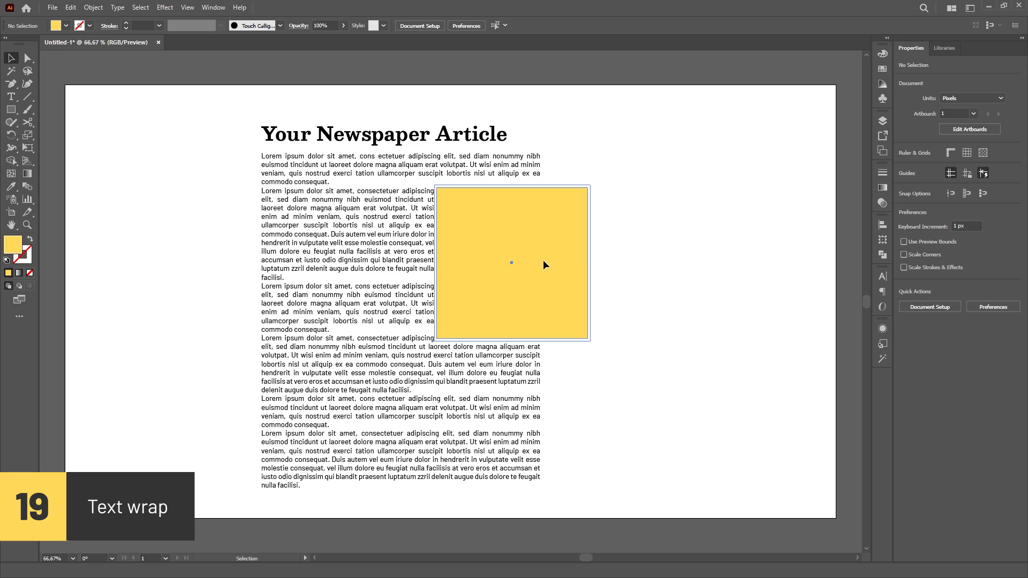
drag(512, 262, 520, 368)
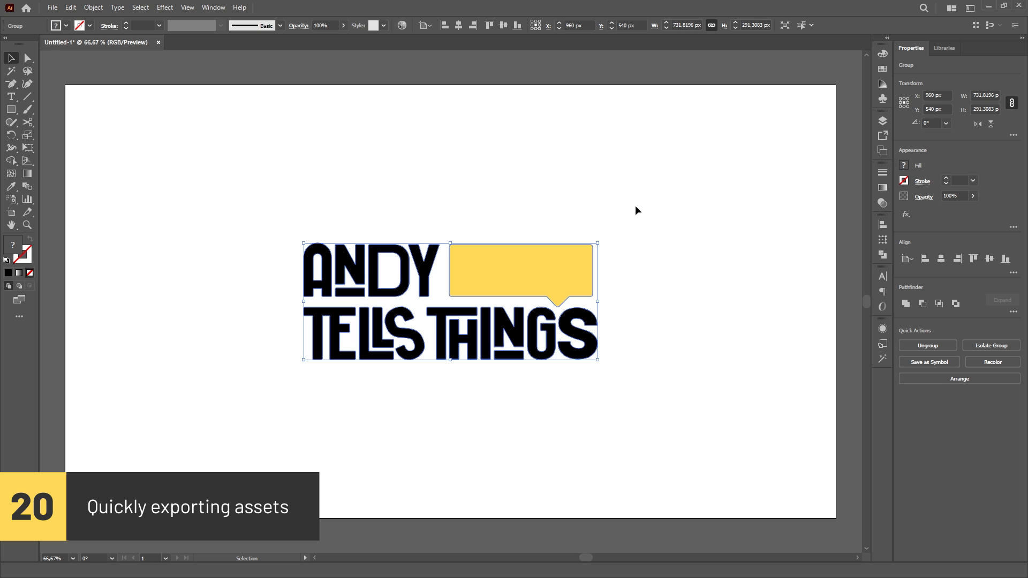
Collect the logo as an export asset and close the Export for Screens settings.
click(51, 7)
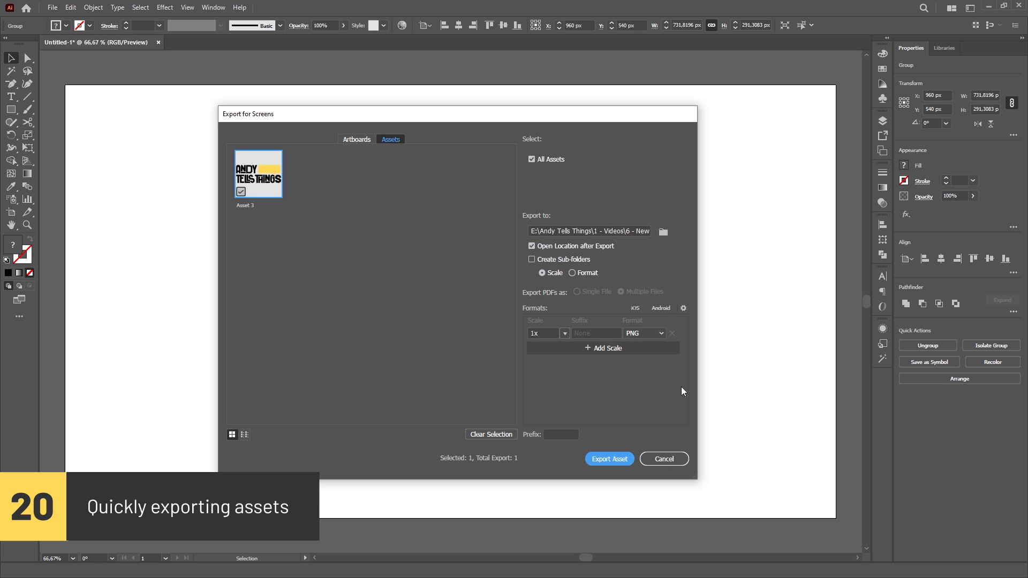
mouse_move(360, 282)
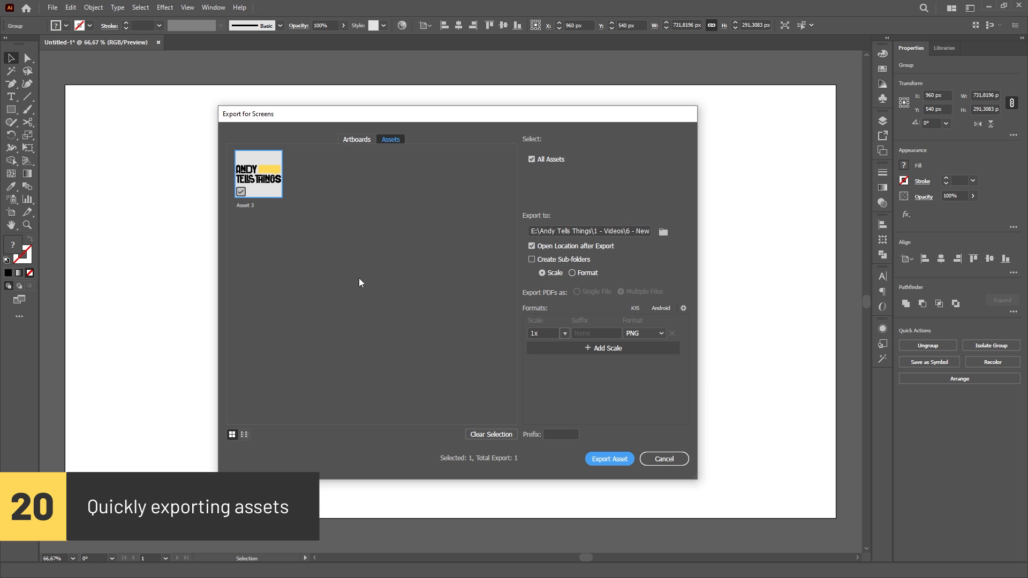
click(608, 458)
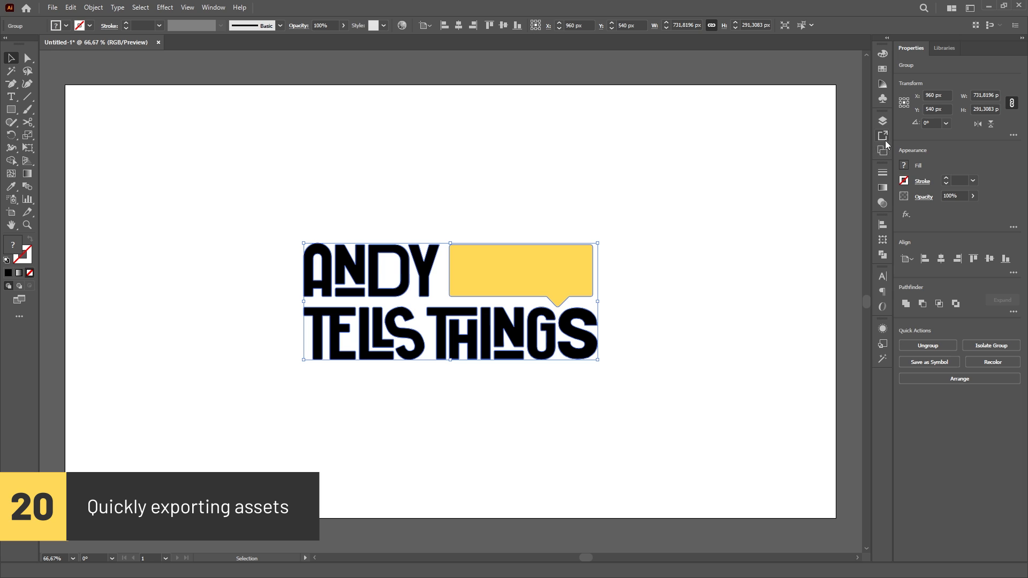
click(881, 136)
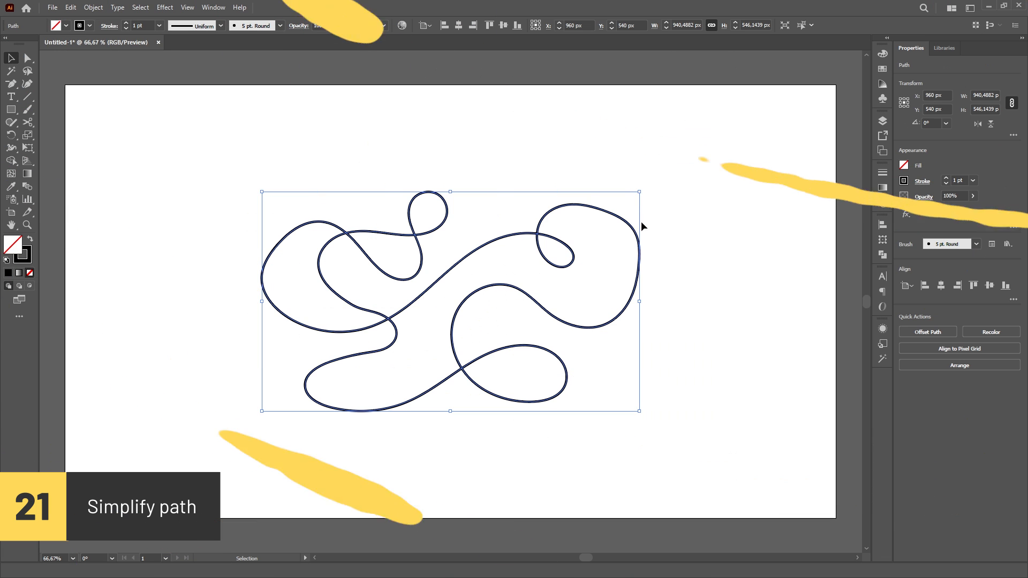
Simplify the looping path, trying about 18 and 35 points and settling at about 32.
click(92, 8)
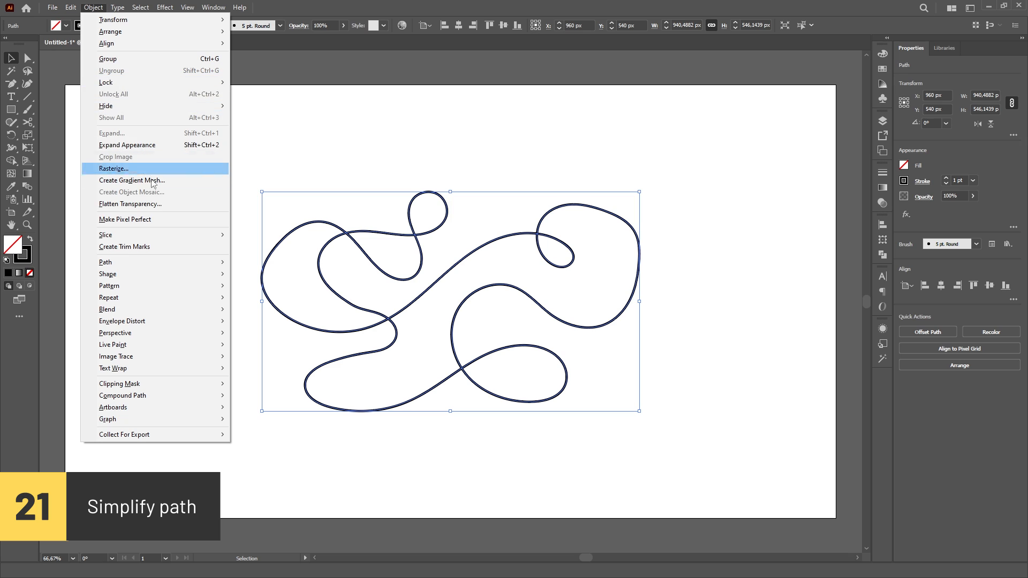
mouse_move(105, 261)
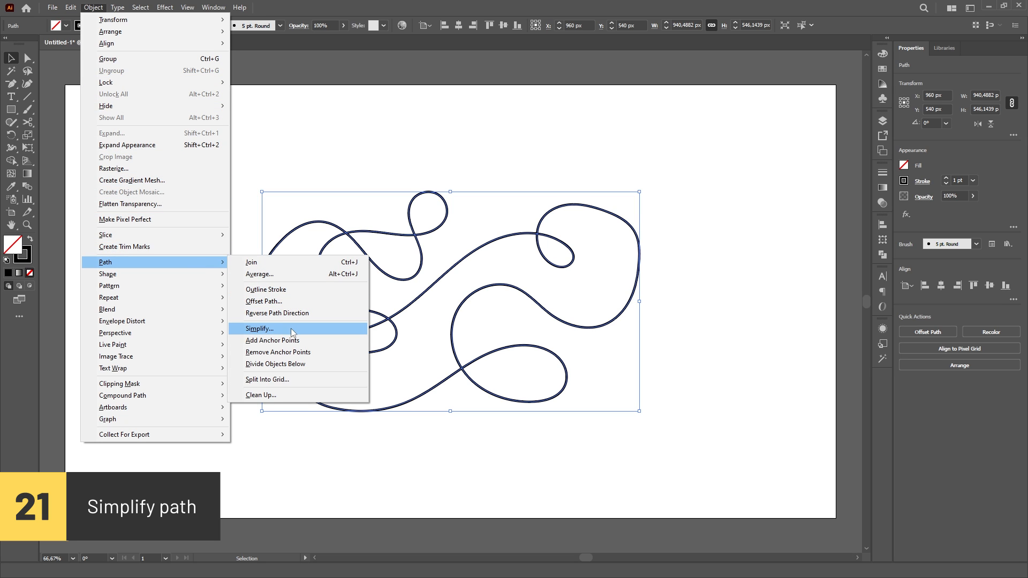
click(259, 329)
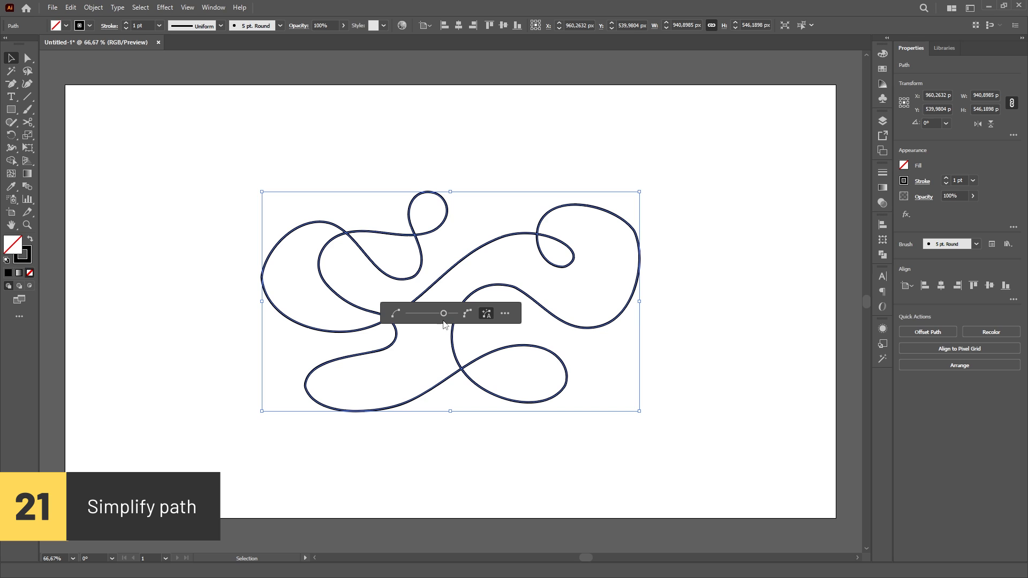
drag(443, 313, 418, 312)
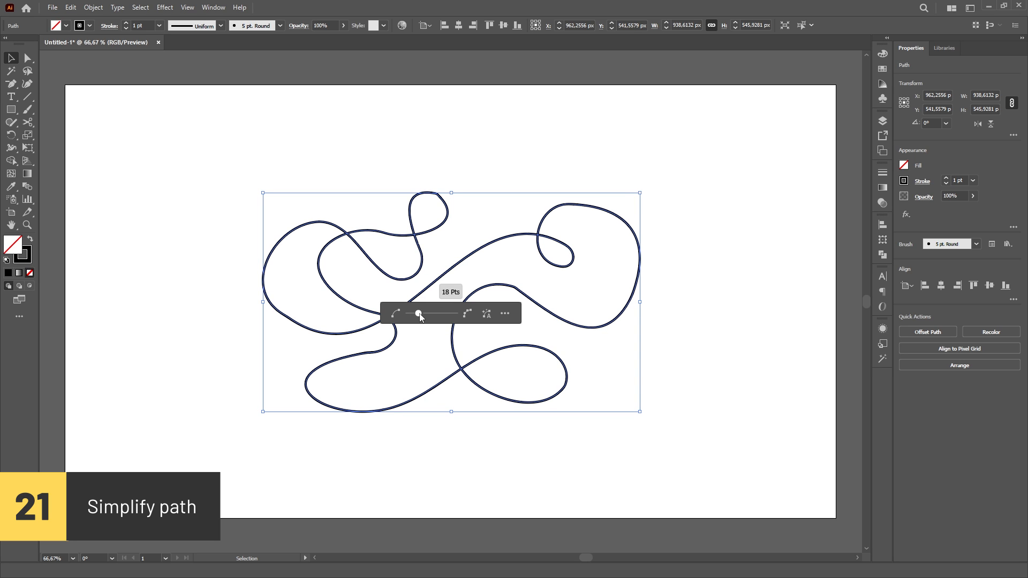
drag(420, 313, 444, 313)
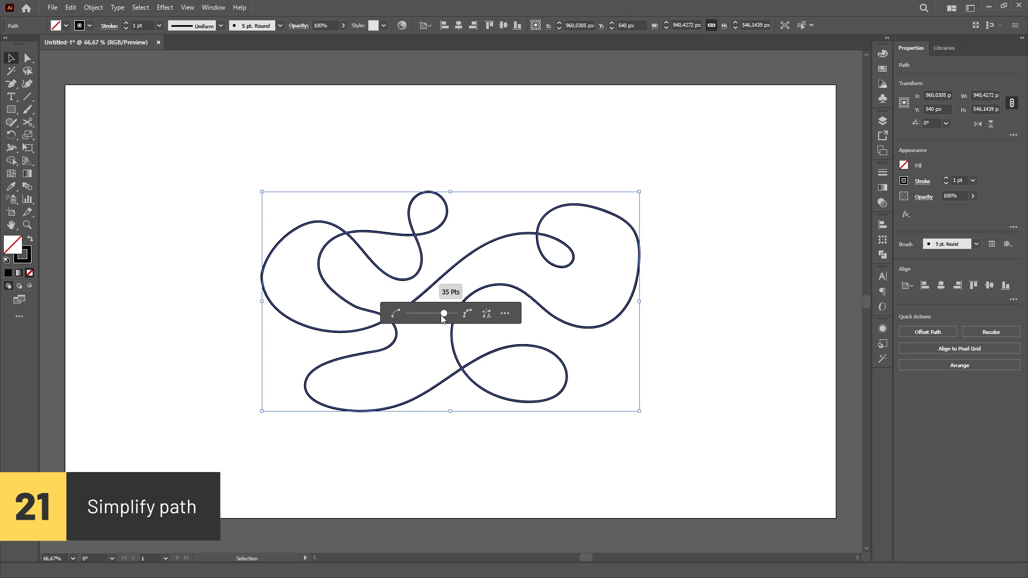
drag(443, 312, 426, 313)
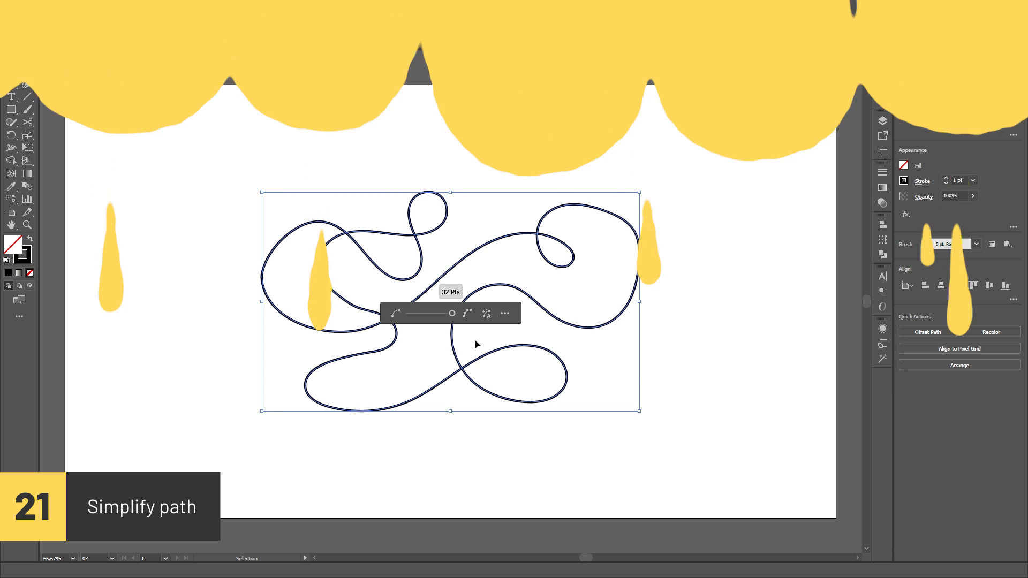
Expand the circle's shape and add extra anchor points to its path.
click(93, 7)
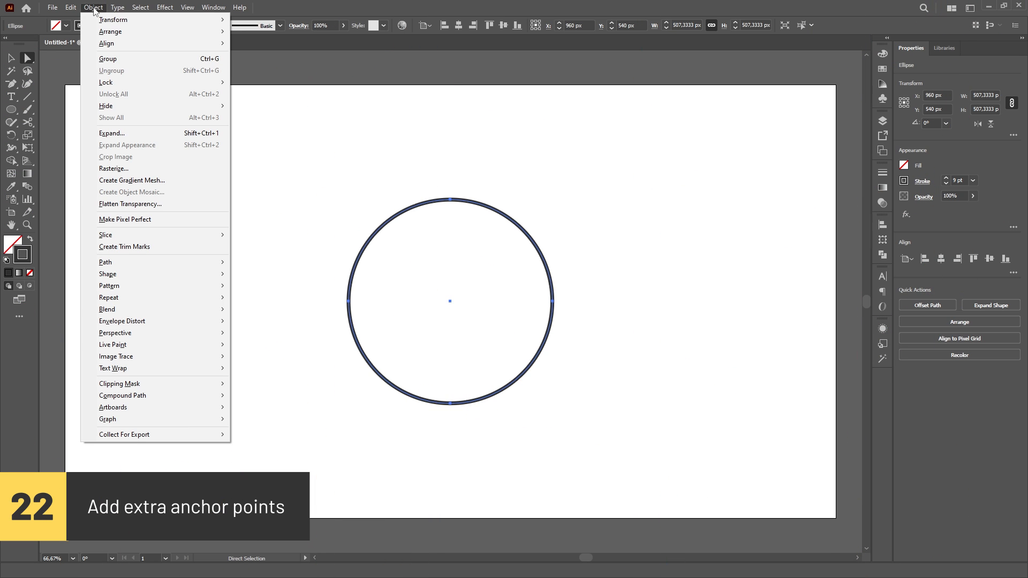
mouse_move(105, 263)
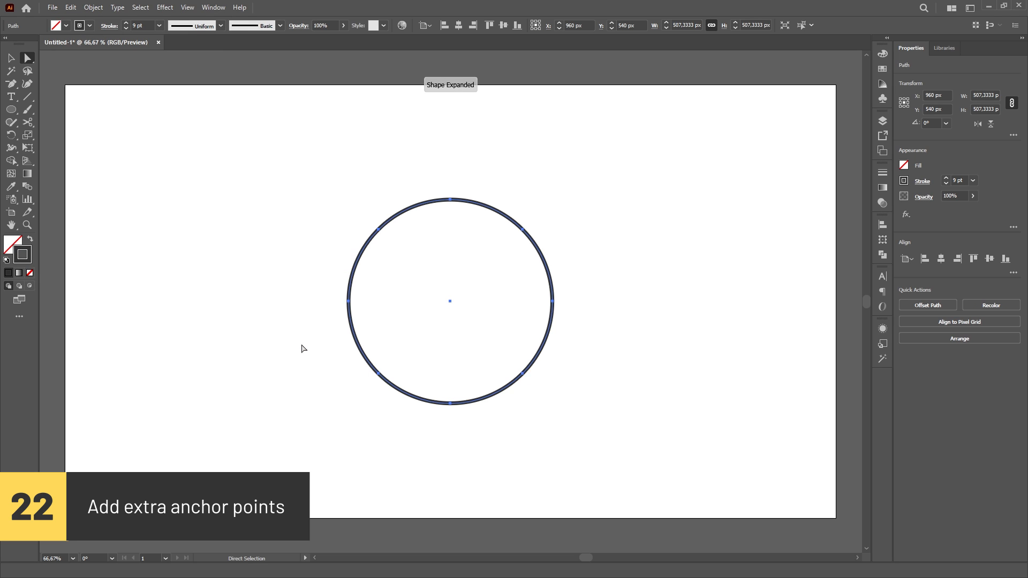
click(92, 7)
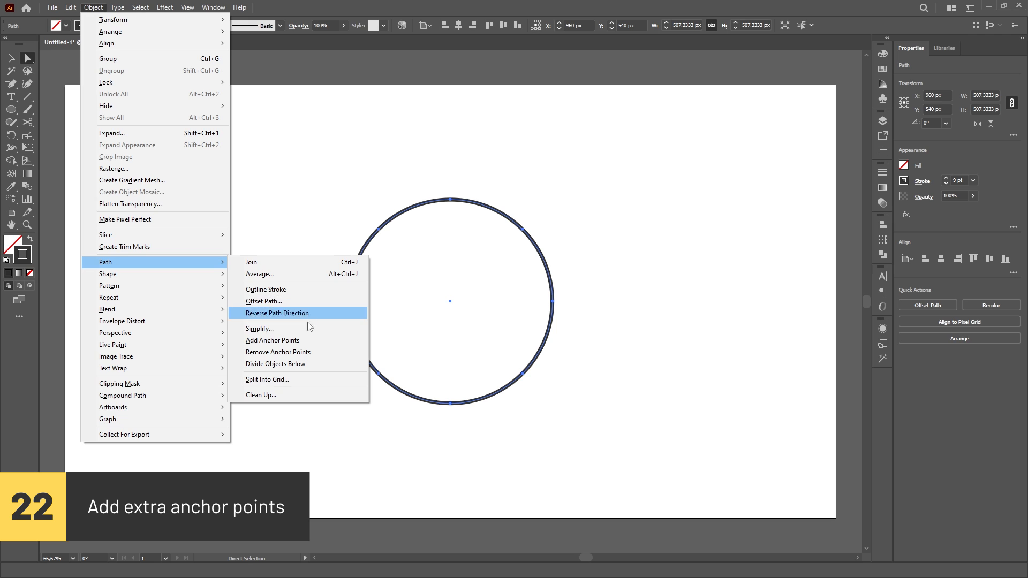
click(273, 340)
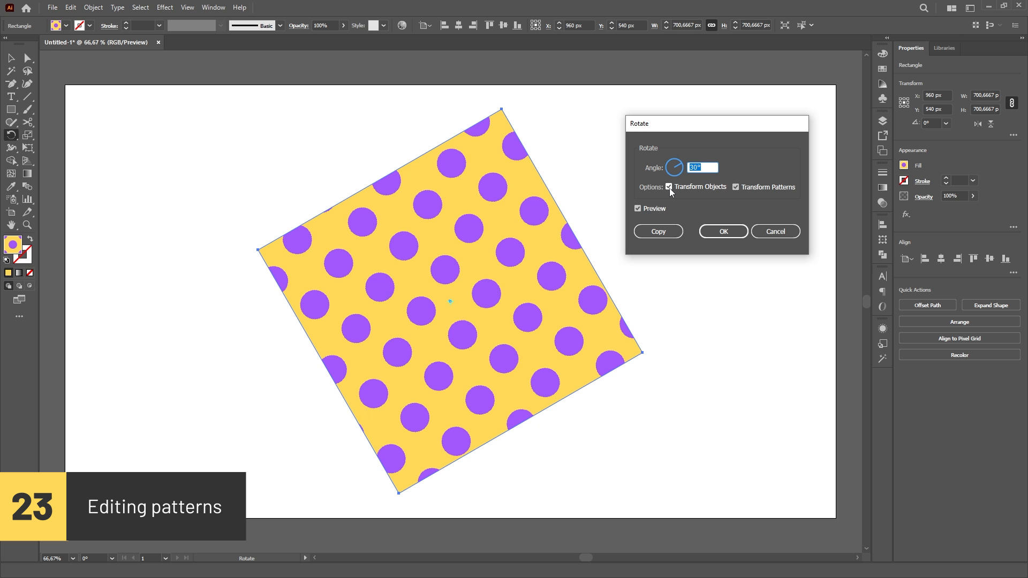
Rotate only the dot pattern with Transform Objects off, trying angles 69, 129, 190 and 250.
click(670, 187)
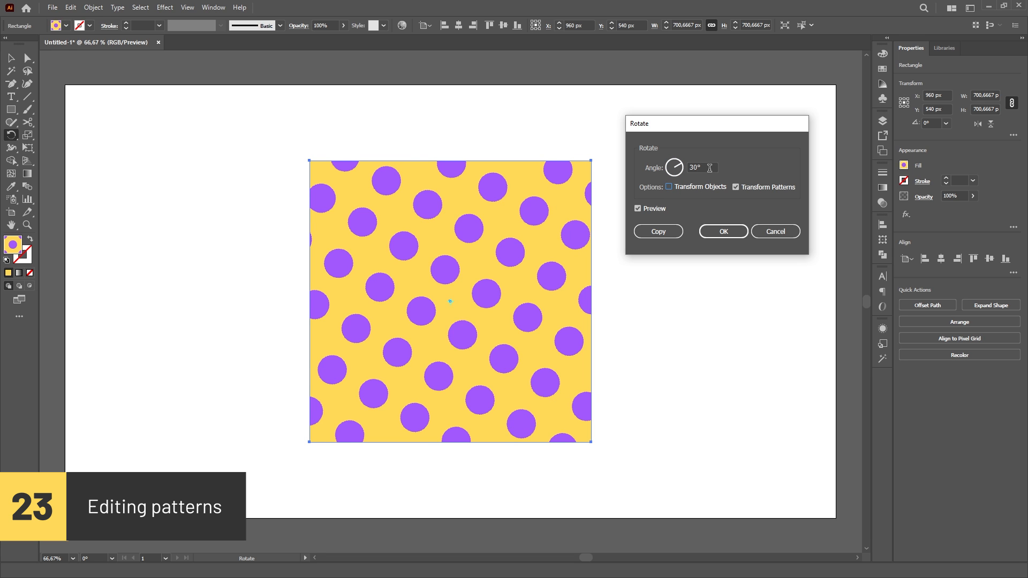
text(69°)
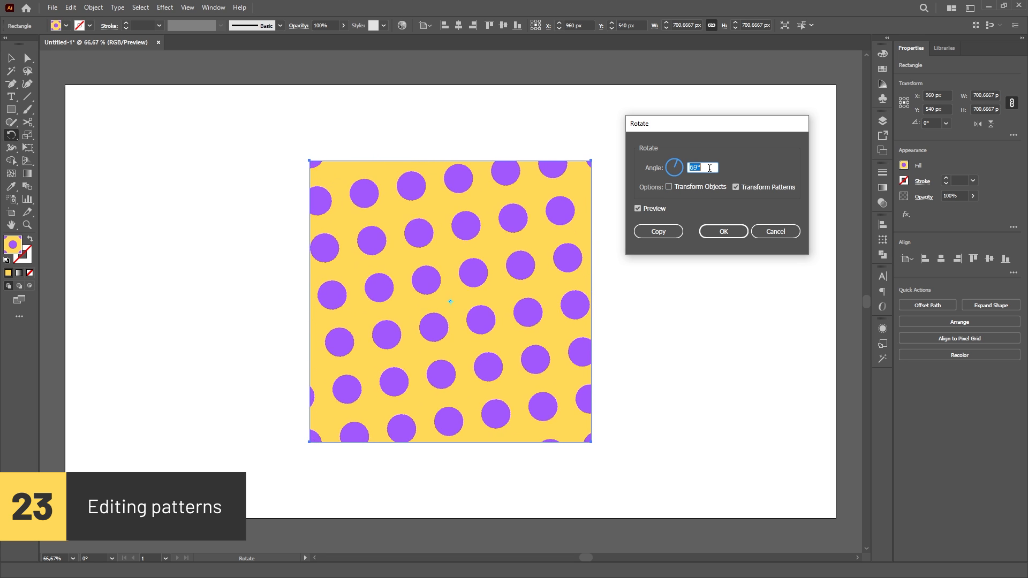
text(129)
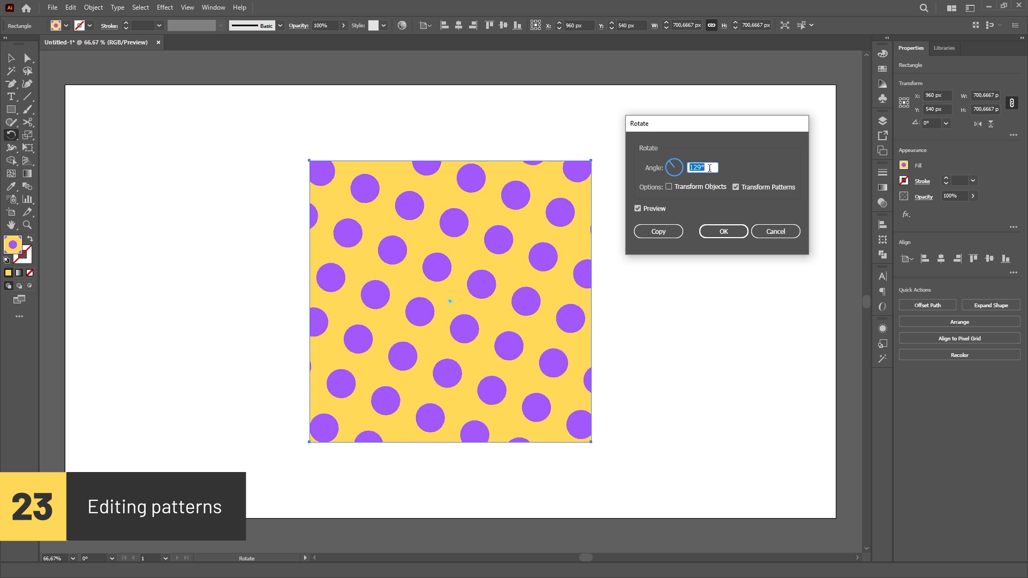
text(190)
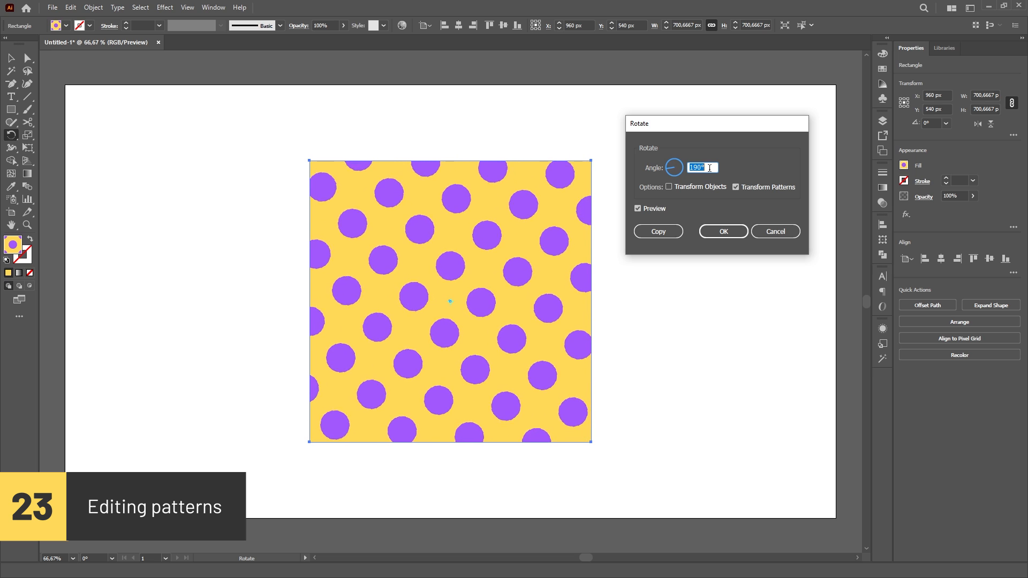
text(250)
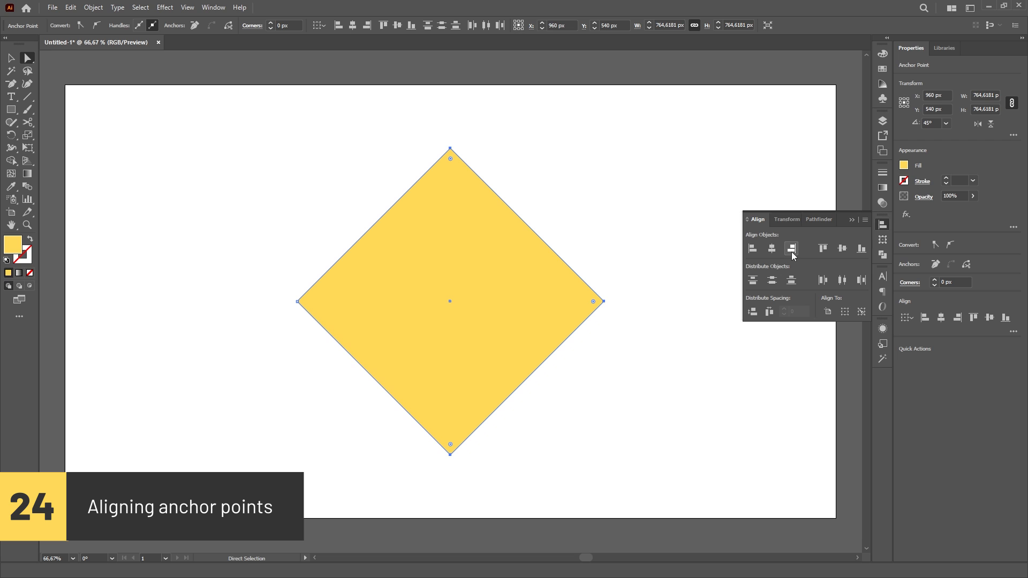
Align the selected anchor points of the yellow diamond with each other via the Align panel.
click(791, 248)
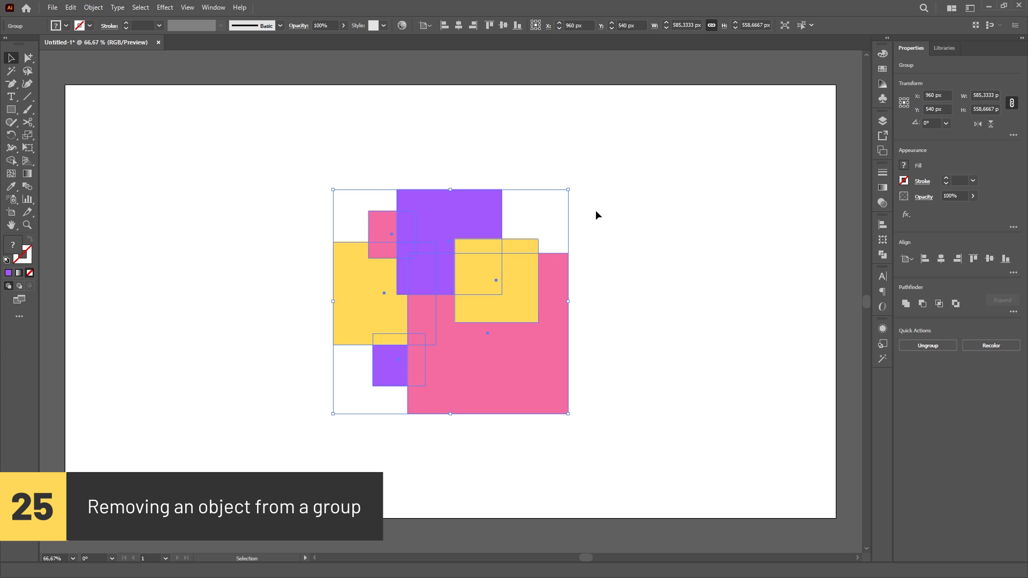
Remove the purple square from its group with Group Selection, then cut the dark square to move it into the other group.
click(28, 58)
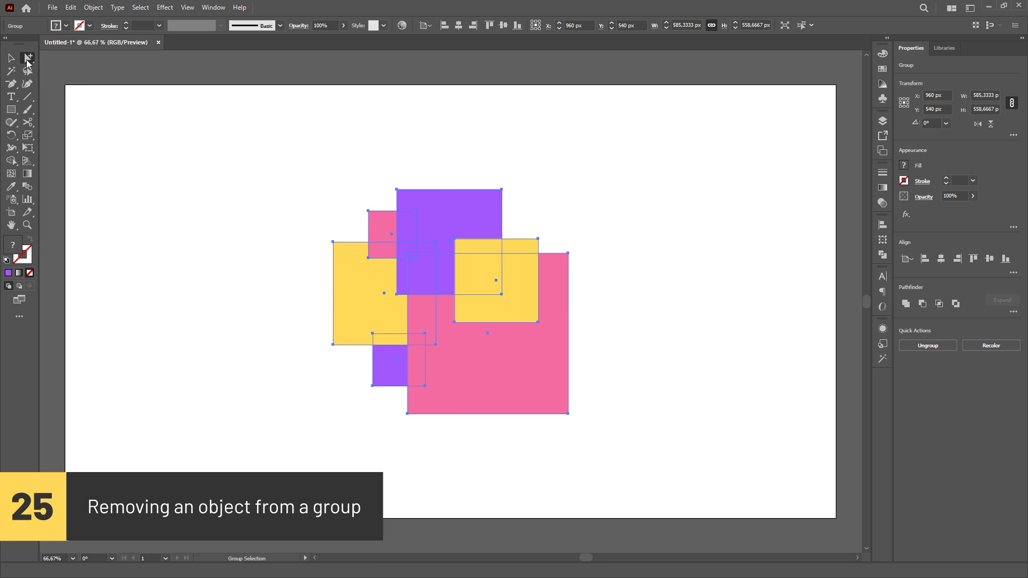
mouse_move(276, 221)
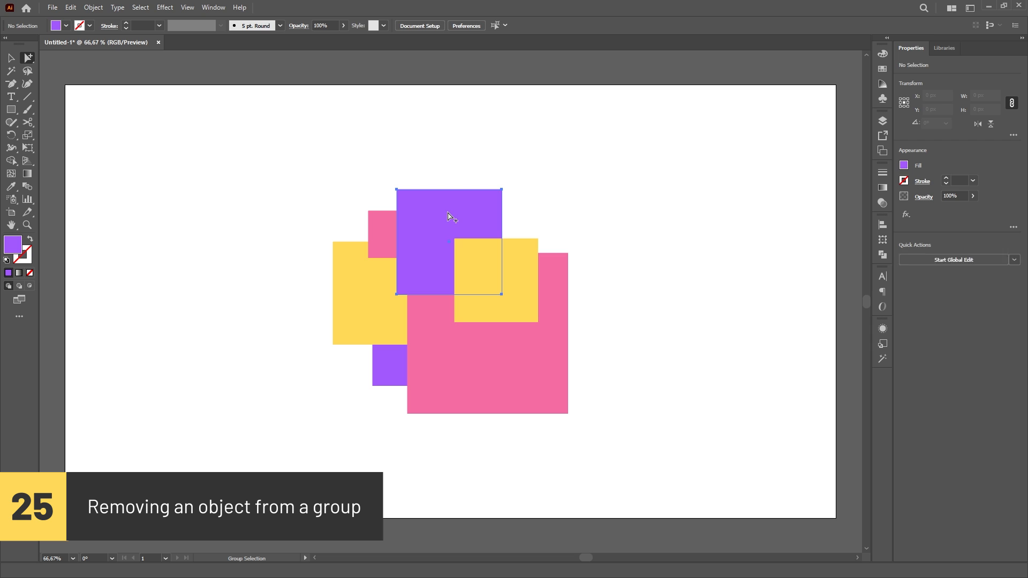
key(Delete)
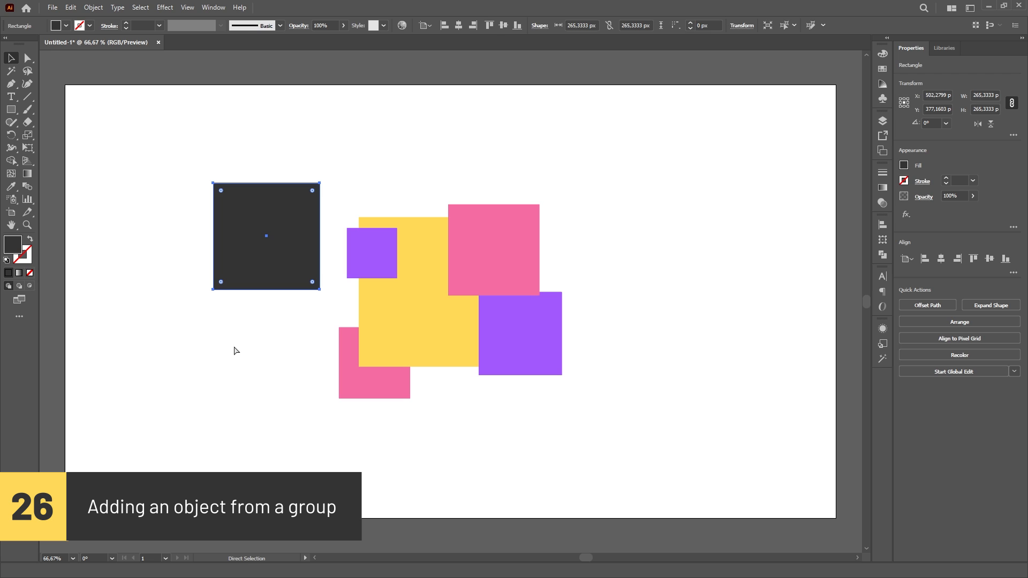
key(ctrl+x)
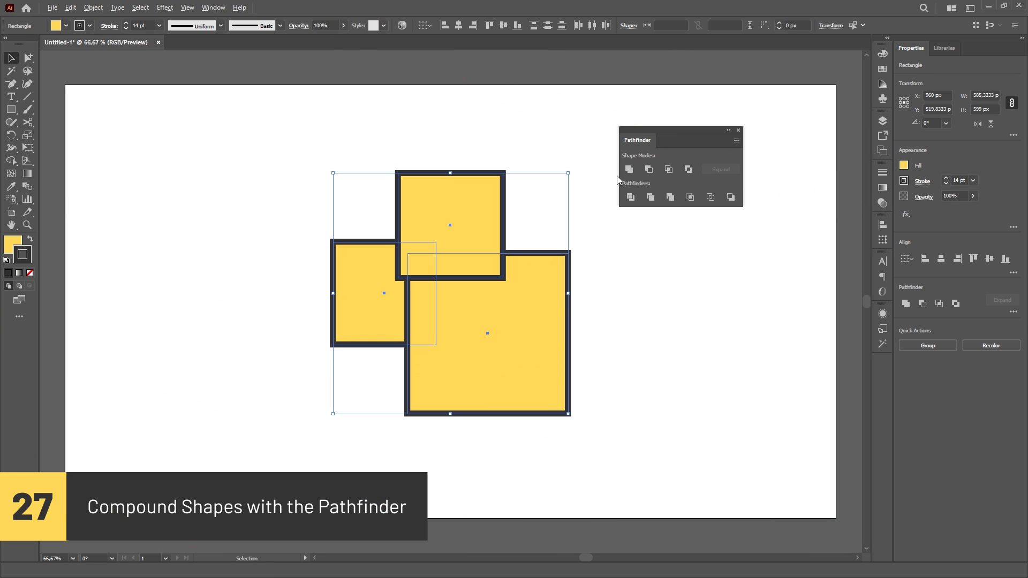
Merge the yellow squares into a compound shape, then give the square group one 18 pt stroke.
click(629, 169)
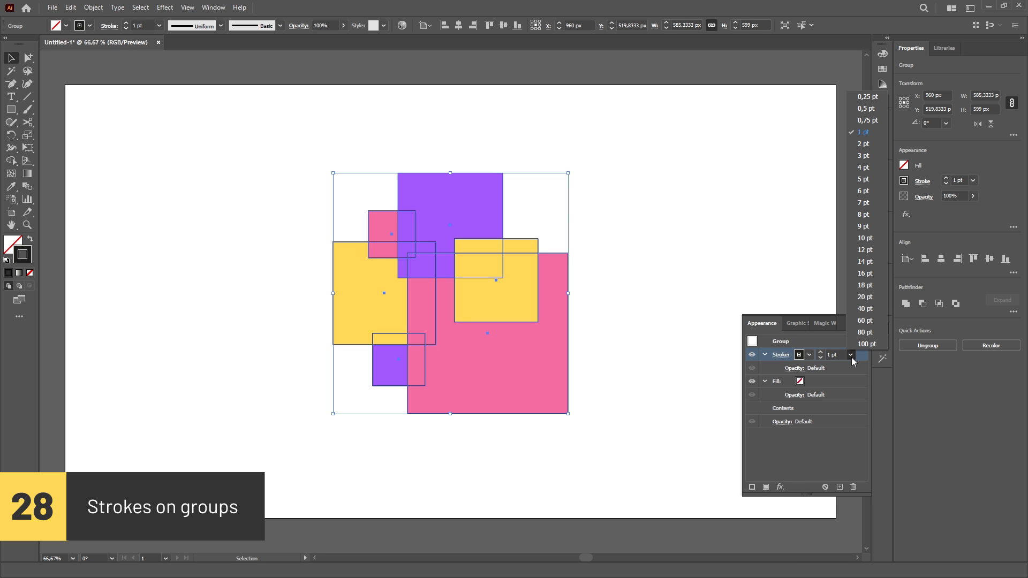
click(865, 285)
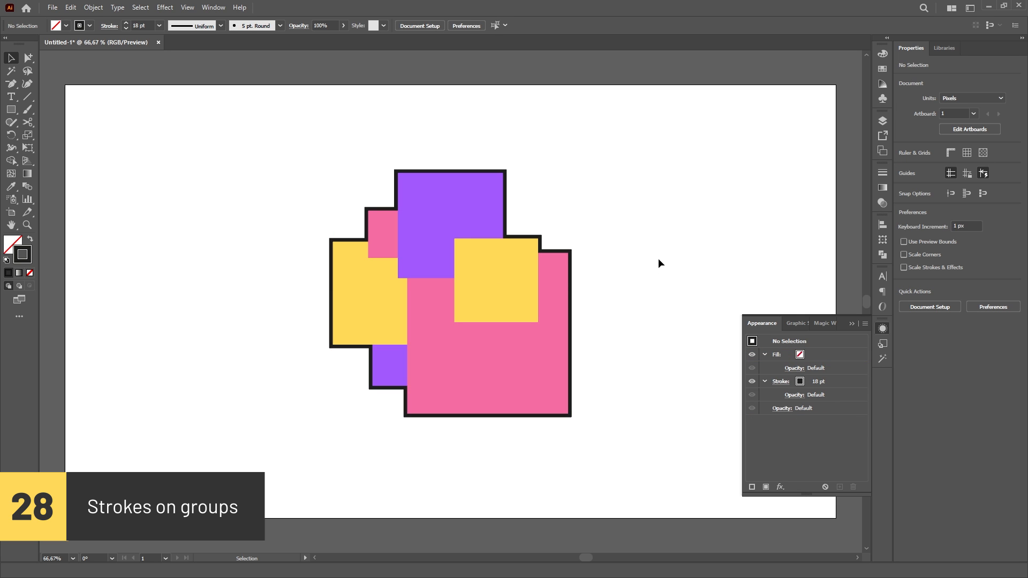
drag(479, 282, 617, 226)
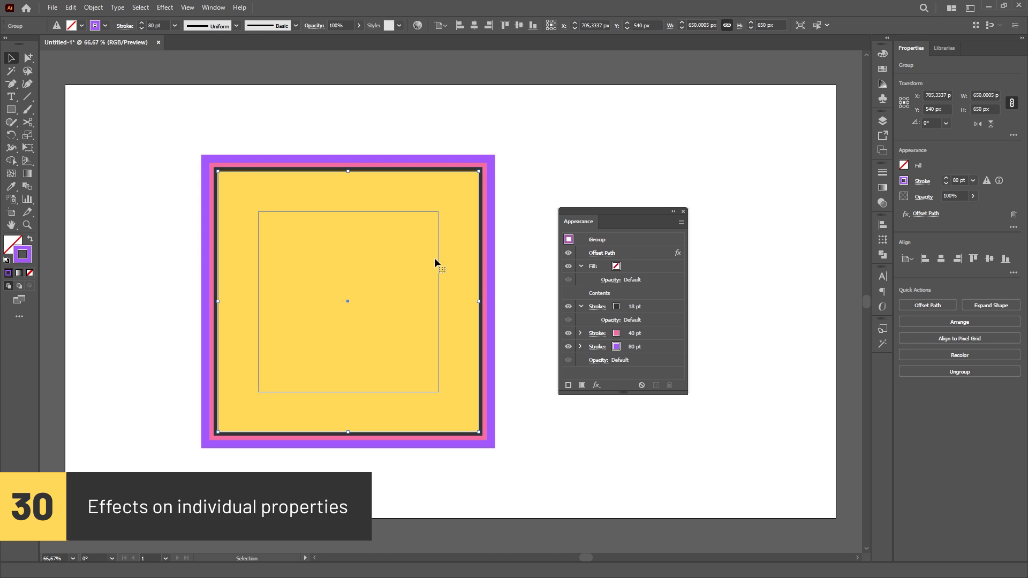
Move the Offset Path effect onto the dark 18 pt stroke only, then deselect the square.
click(601, 253)
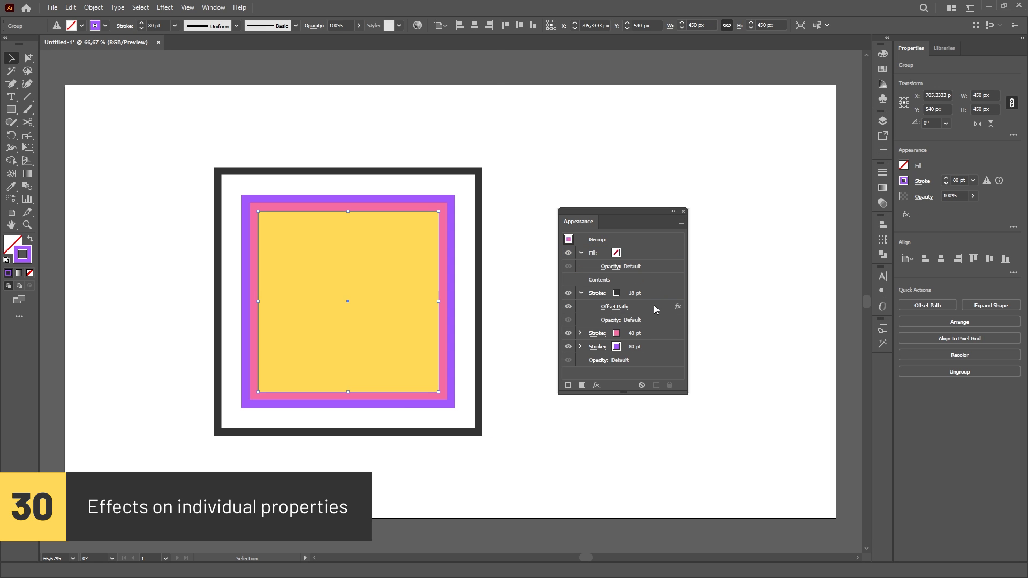
mouse_move(733, 347)
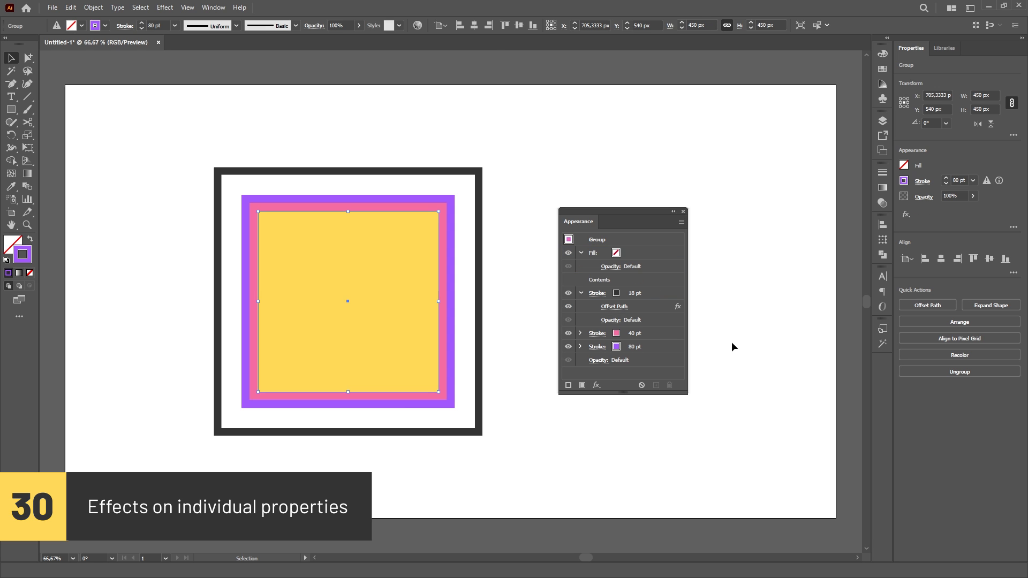
click(213, 7)
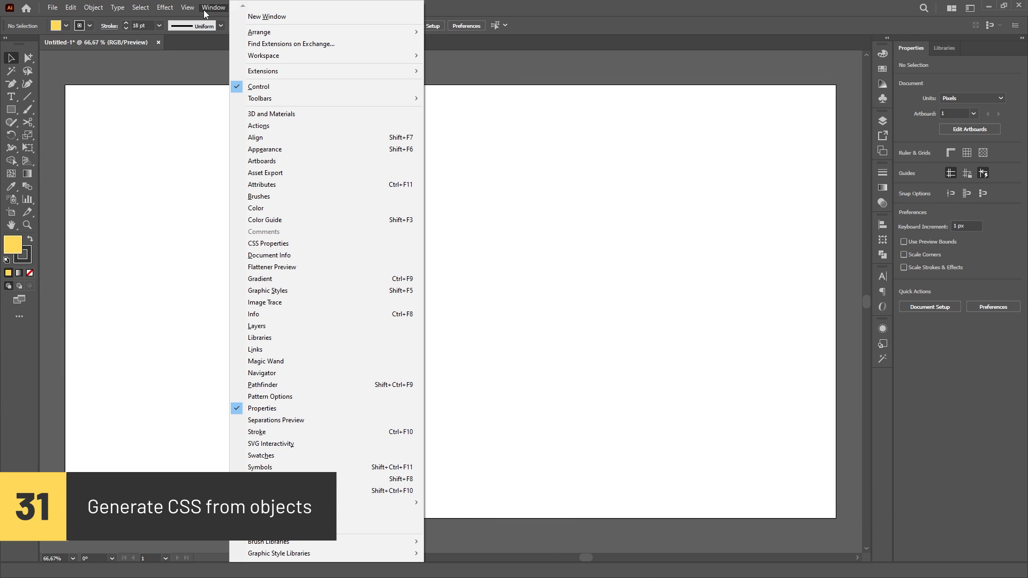
mouse_move(296, 243)
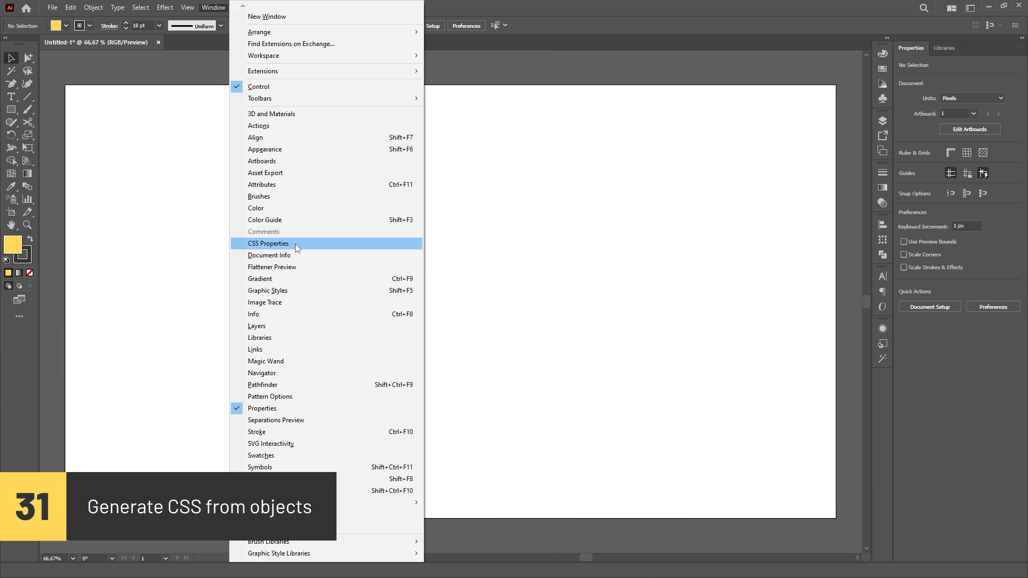
Show the CSS Properties panel, then move to the yellow bordered rectangle for SVG tags.
click(267, 243)
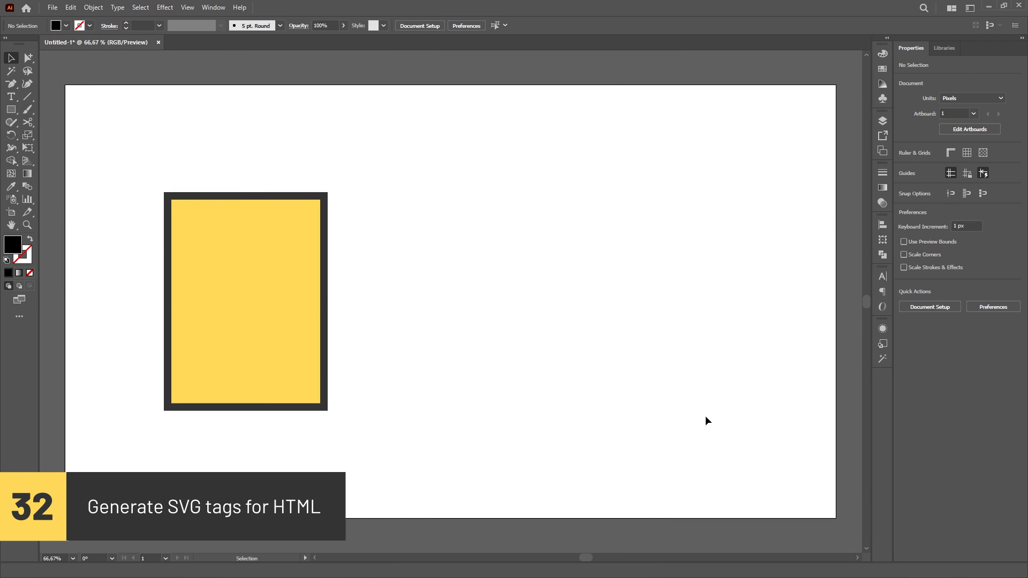
click(246, 300)
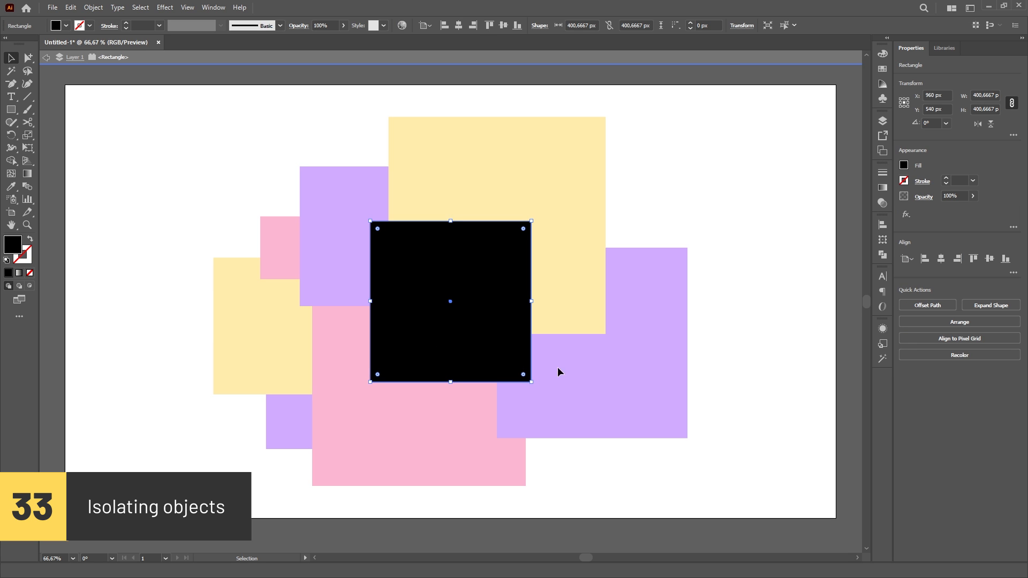
Enter Isolation Mode on the black square and a group, repositioning the yellow square inside the isolated group.
click(376, 484)
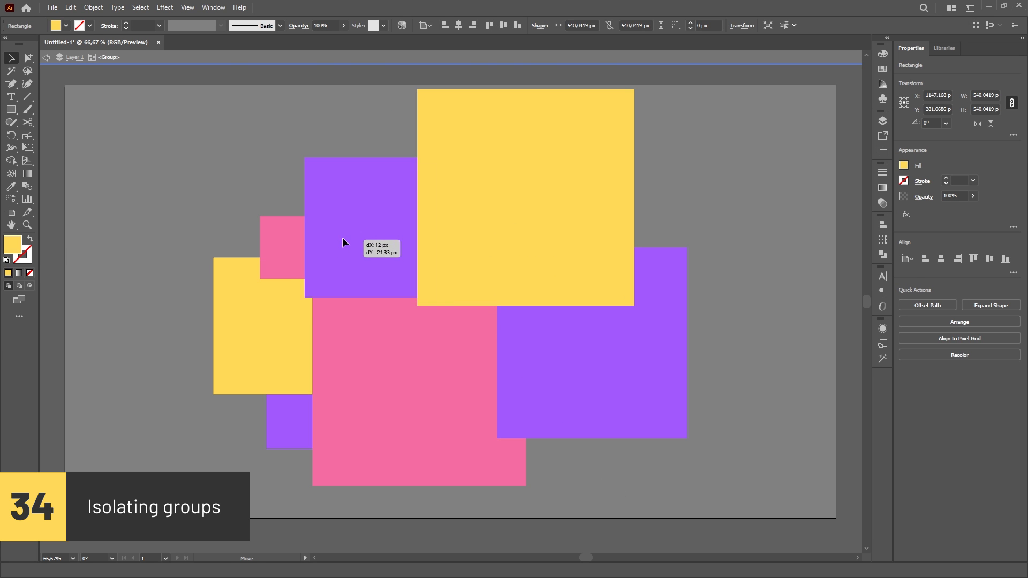
drag(344, 243, 272, 336)
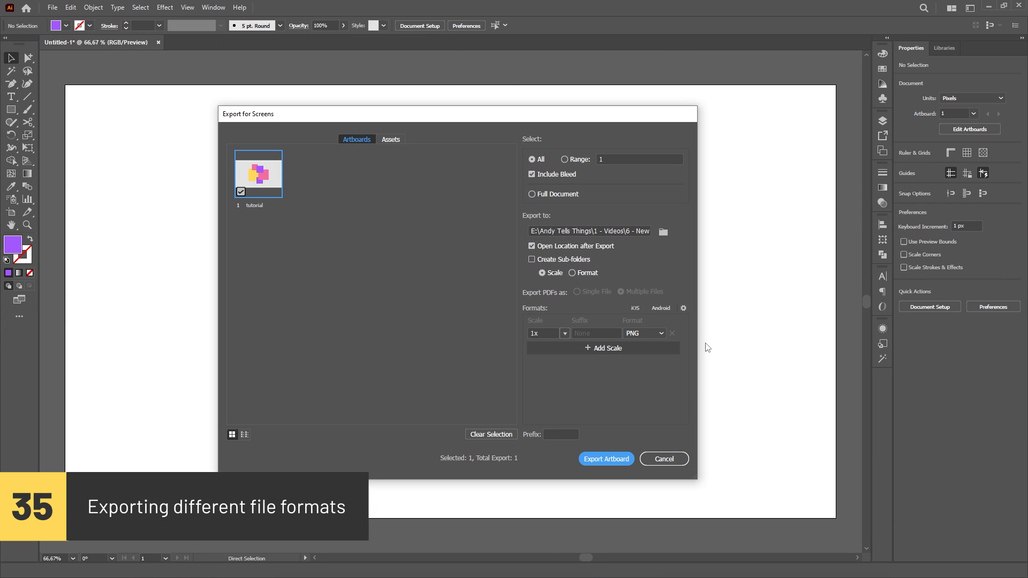
Add SVG and PDF export rows, set the suffix _png and the file prefix 'file' in Export for Screens.
click(601, 348)
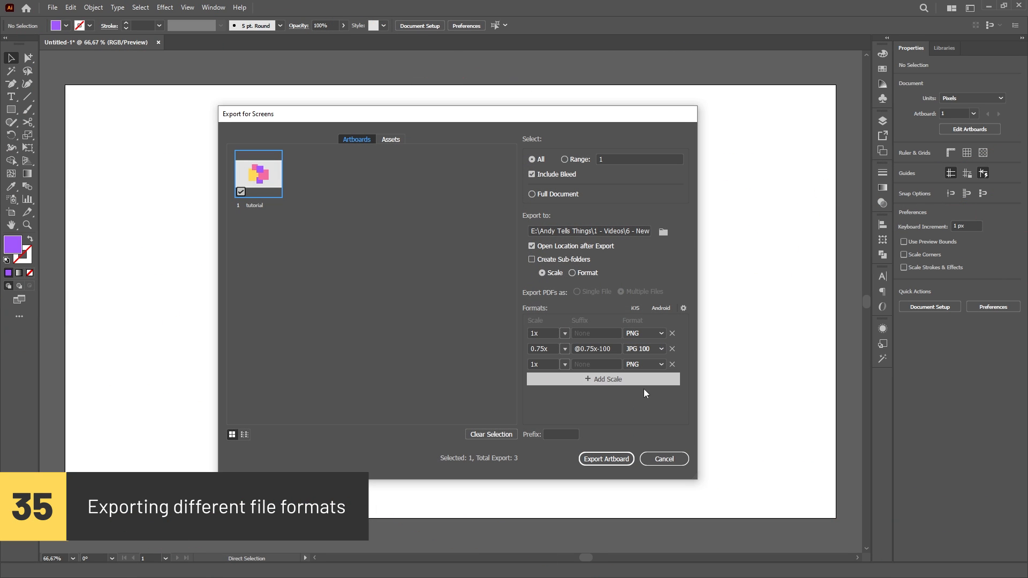
click(644, 364)
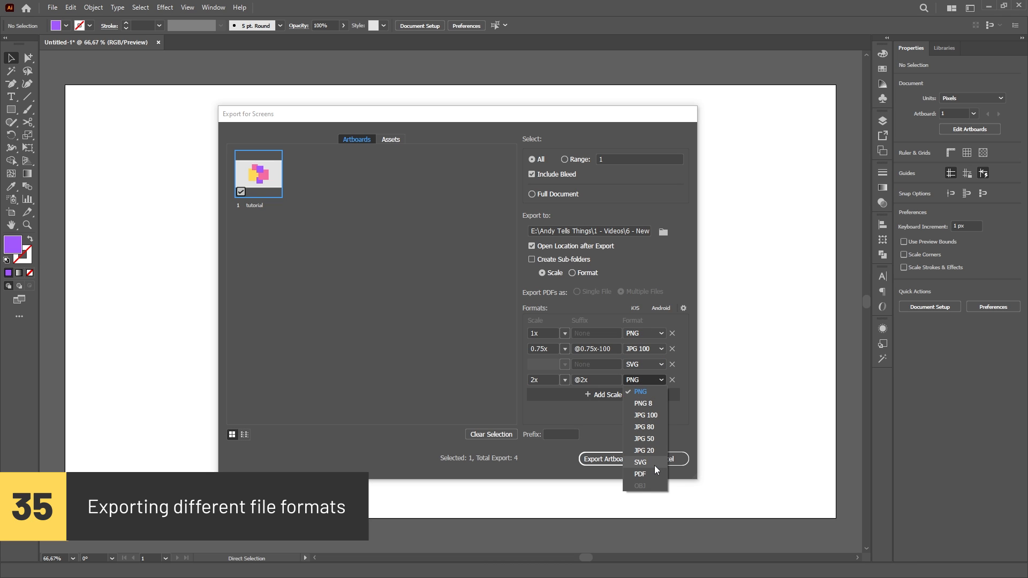
click(640, 473)
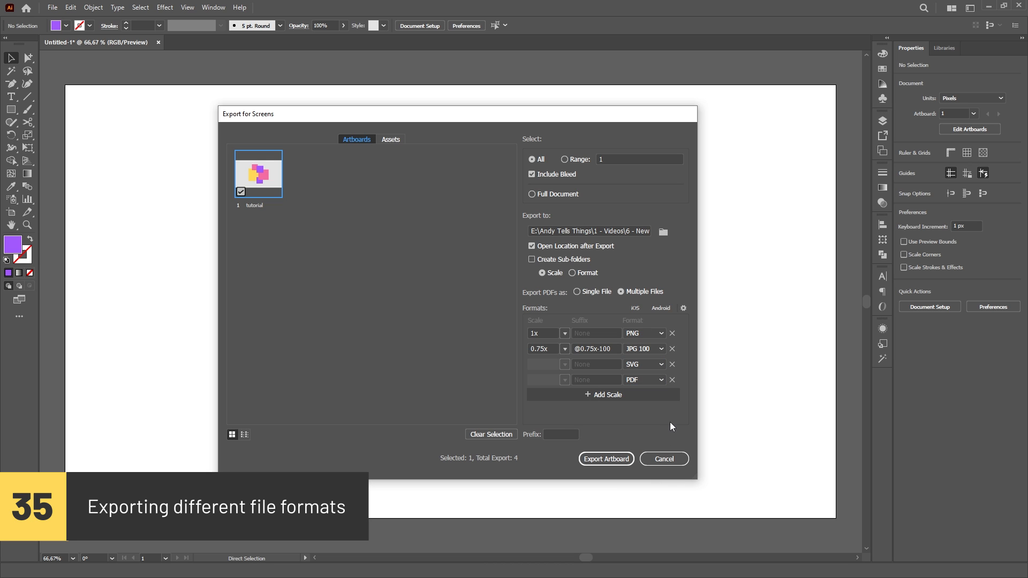
click(596, 333)
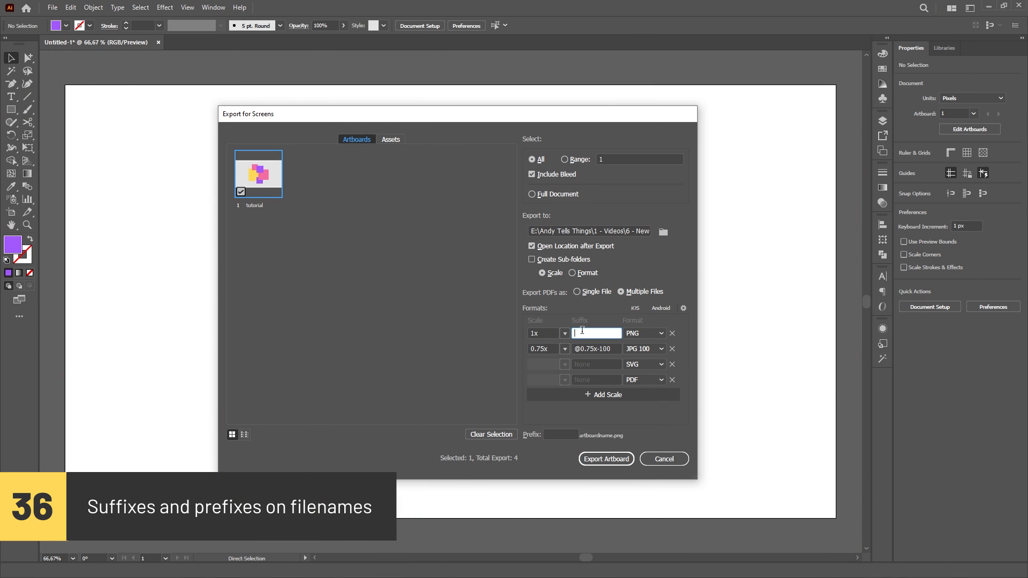
text(_png)
click(596, 364)
text(_svg)
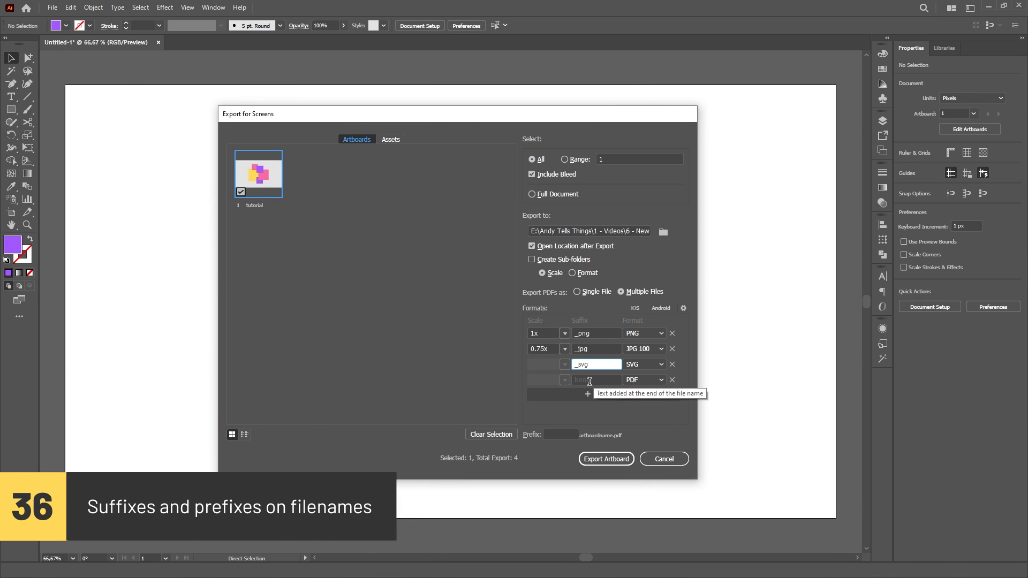
text(file)
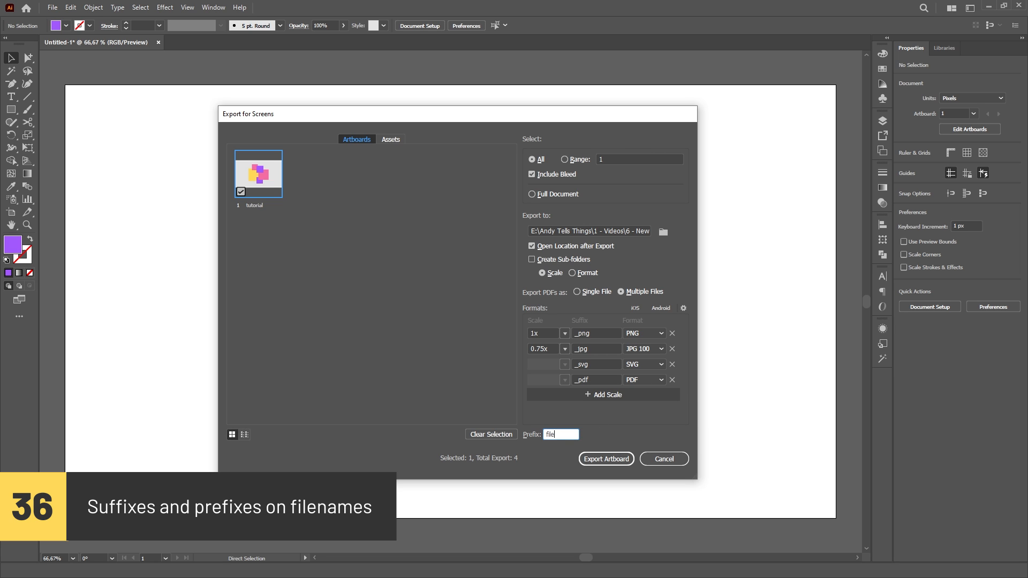
click(663, 458)
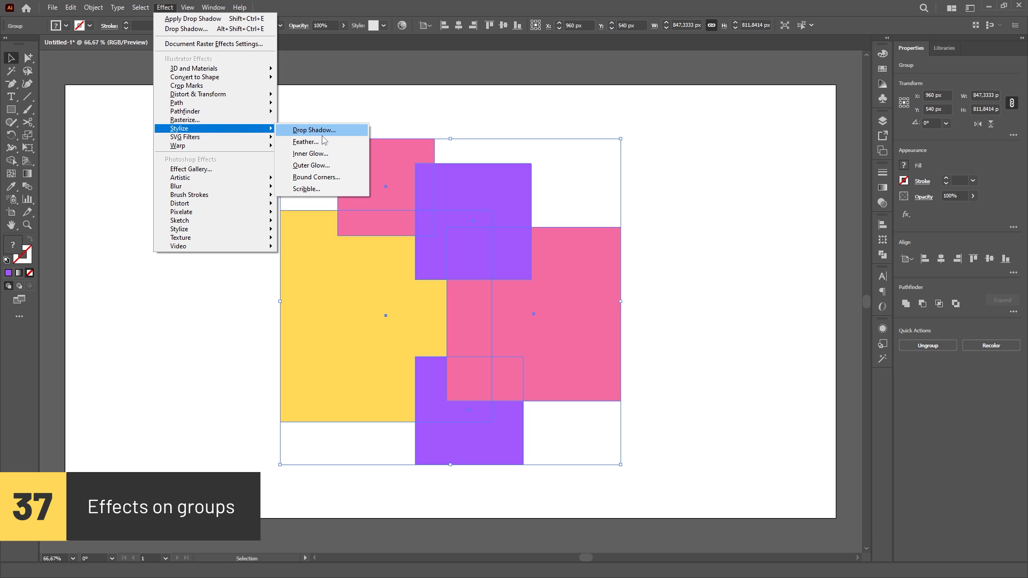
Apply a drop shadow to the squares group, then measure the horizontal line at 472 px with the Measure tool.
click(314, 129)
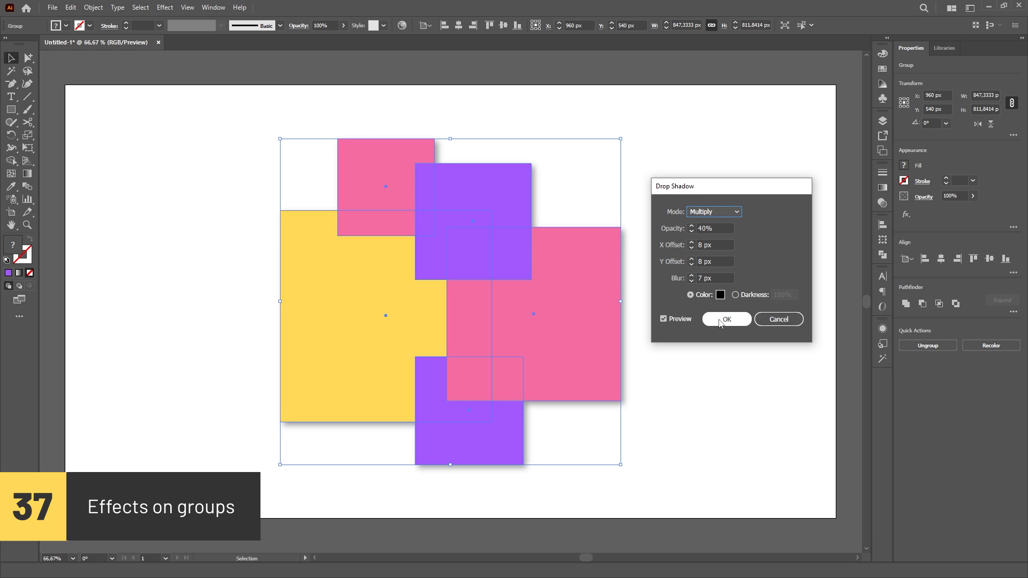
click(726, 319)
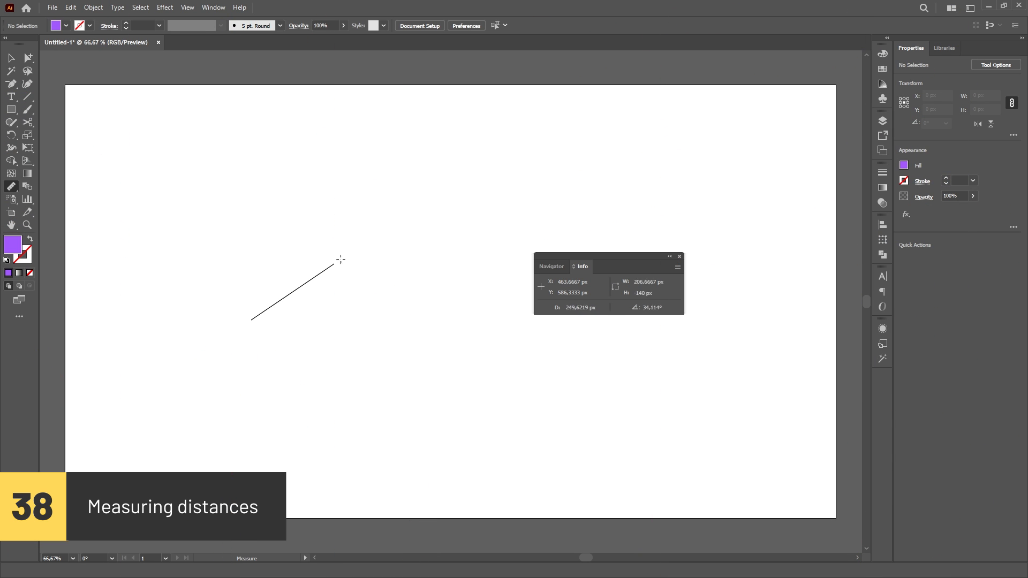
drag(283, 226, 476, 221)
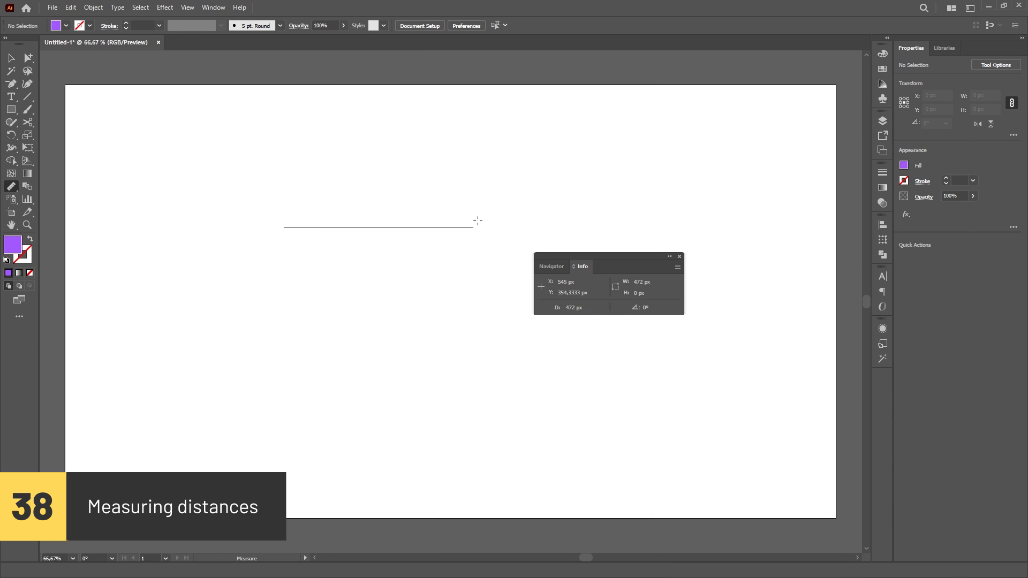
drag(359, 210, 356, 402)
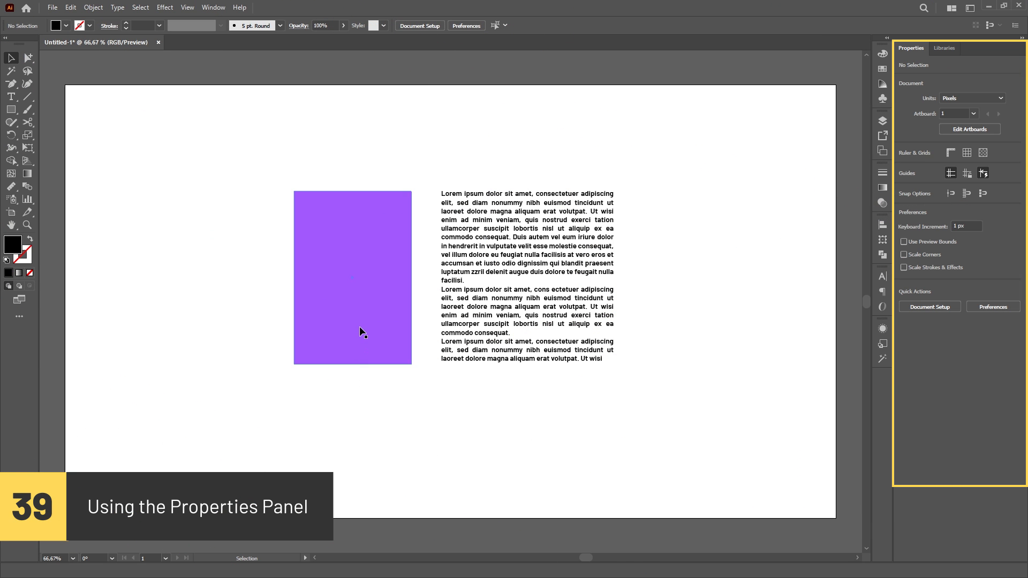
Show the text block's Properties settings, then select the yellow rounded square for scaling with strokes and corners.
click(353, 276)
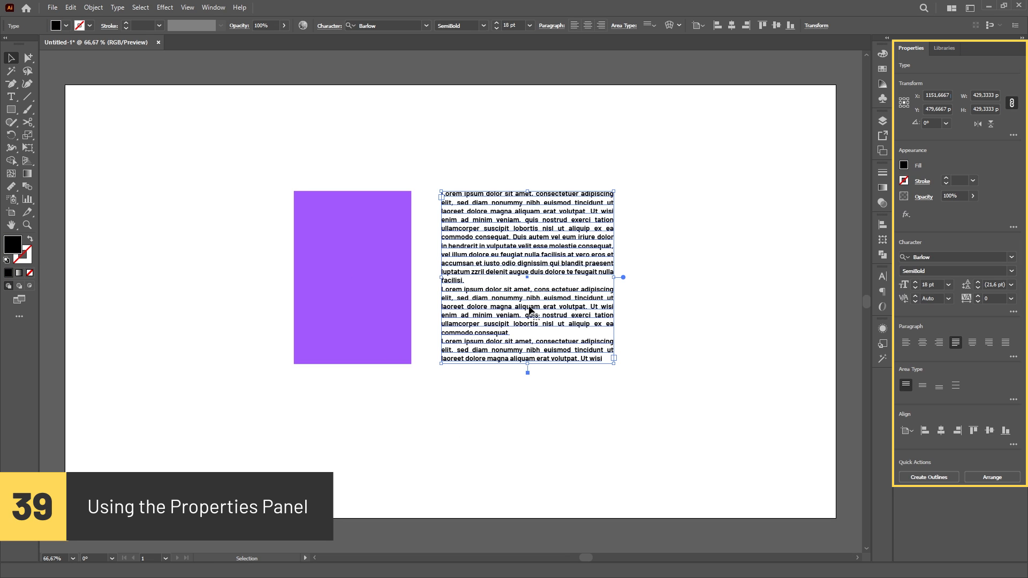
mouse_move(539, 407)
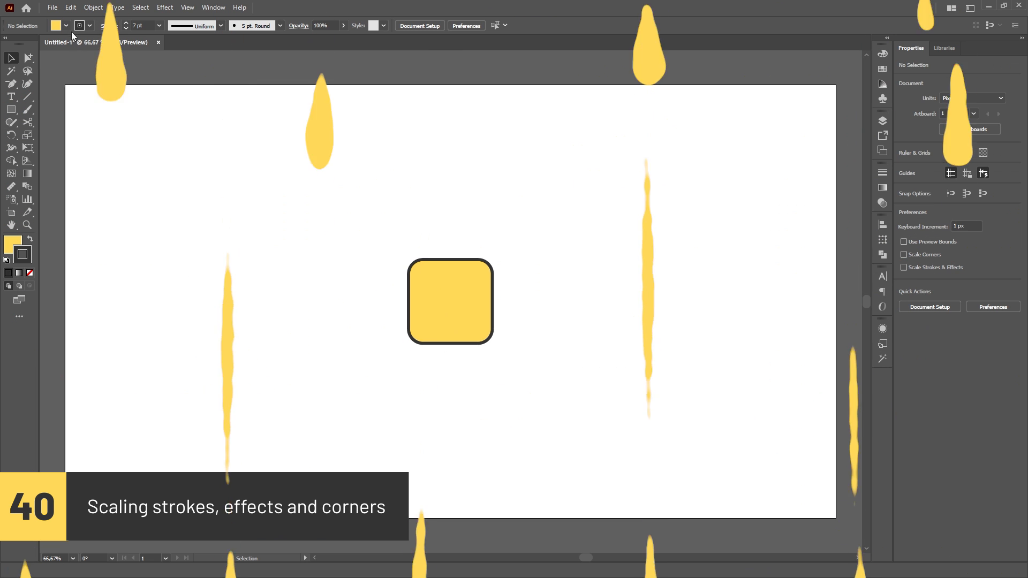
click(466, 25)
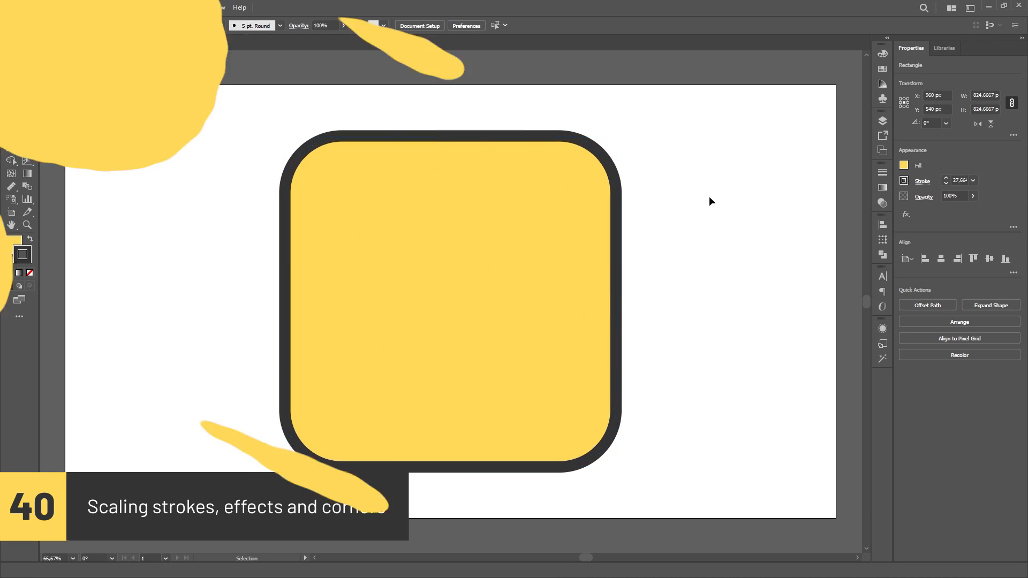
In Preferences, adjust UI Scaling and set Smart Guides construction angles to 30°.
click(70, 7)
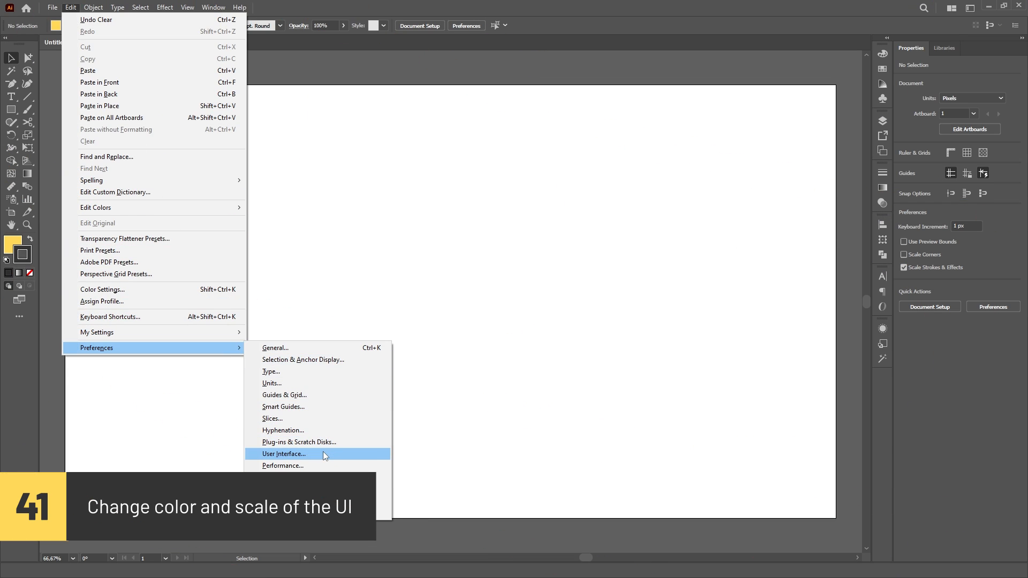
click(283, 454)
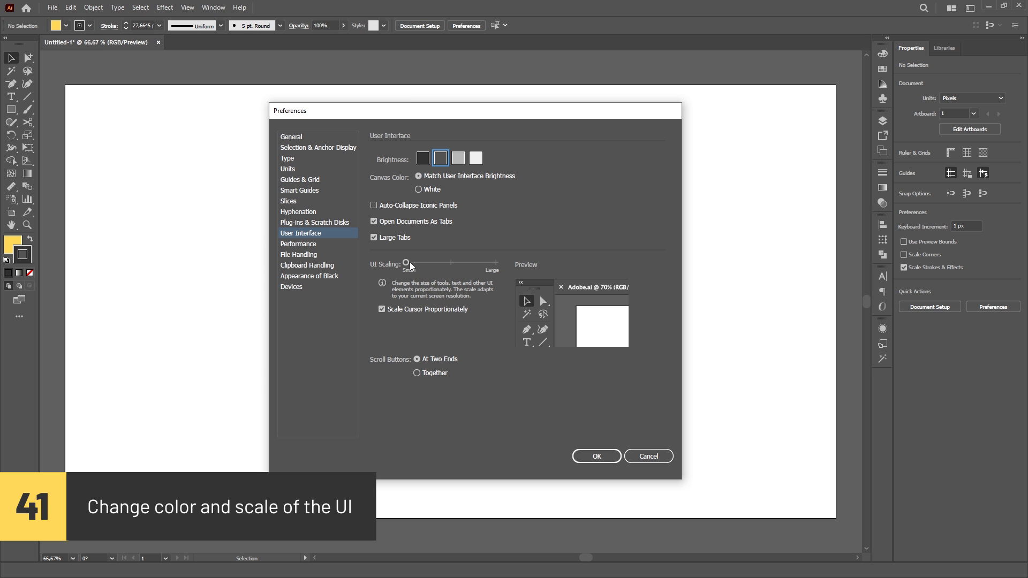
click(596, 457)
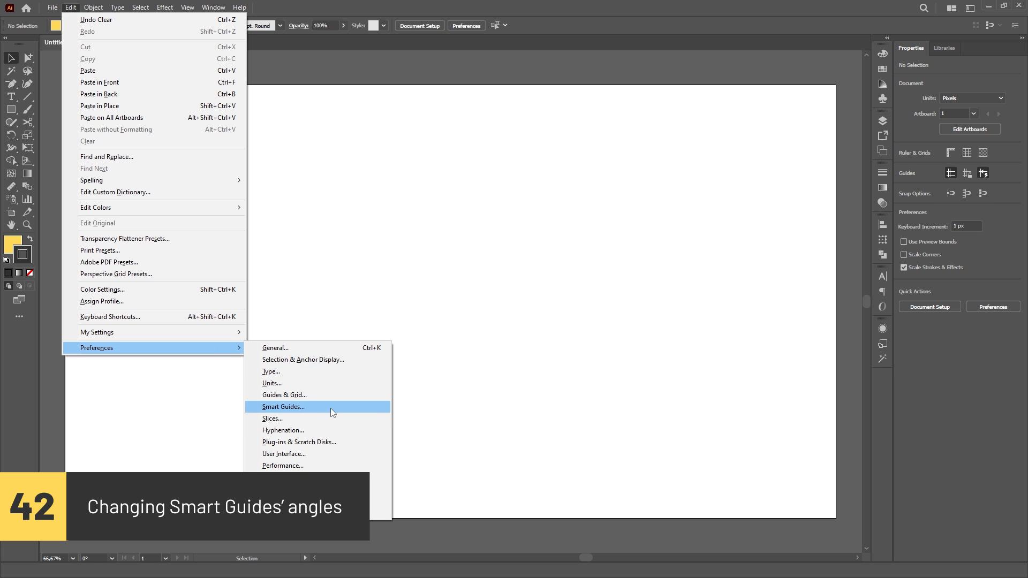
click(282, 407)
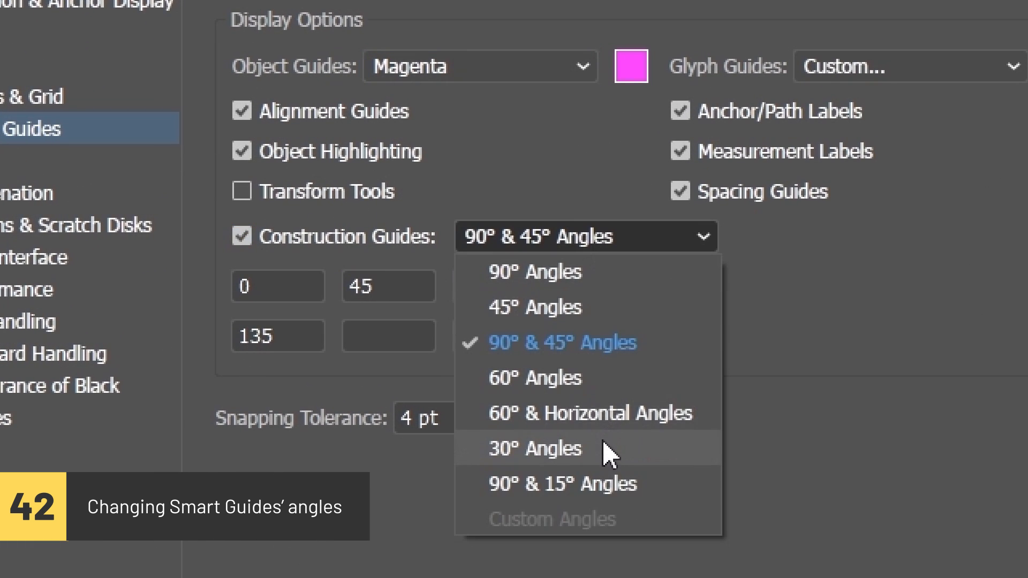
click(535, 447)
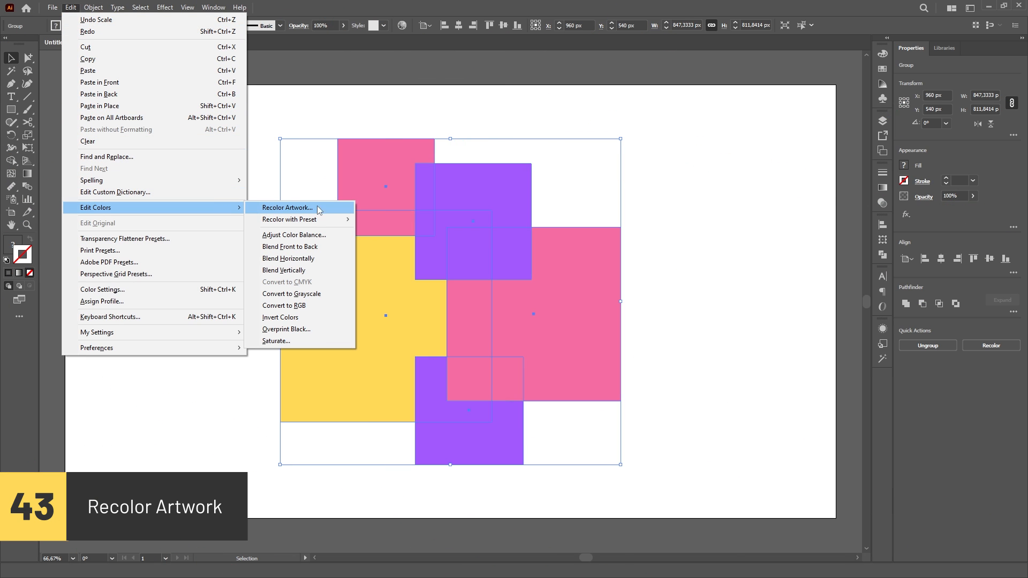
Recolor the square group to a new palette by shifting the colour wheel handles.
click(287, 206)
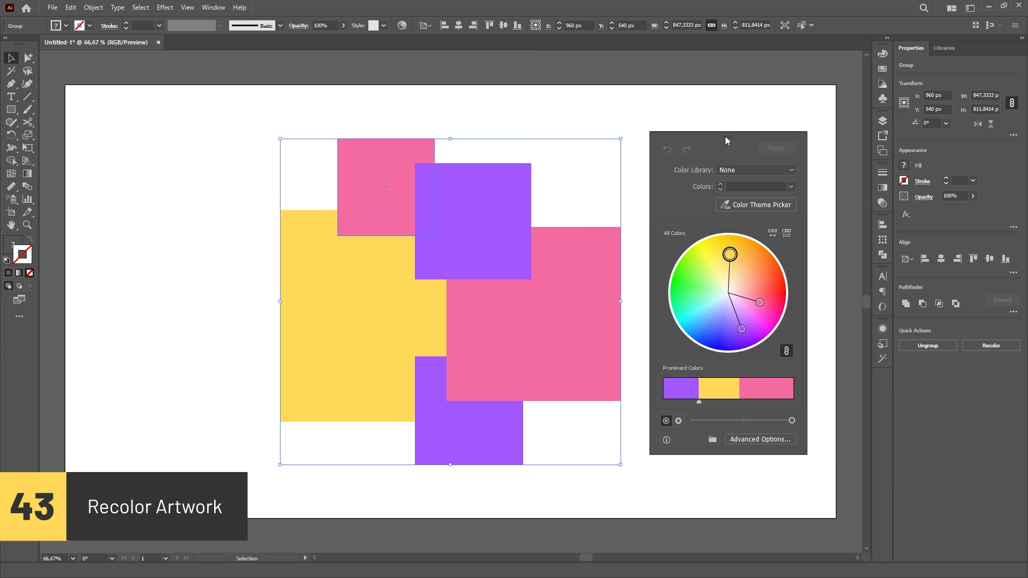
drag(759, 302, 777, 303)
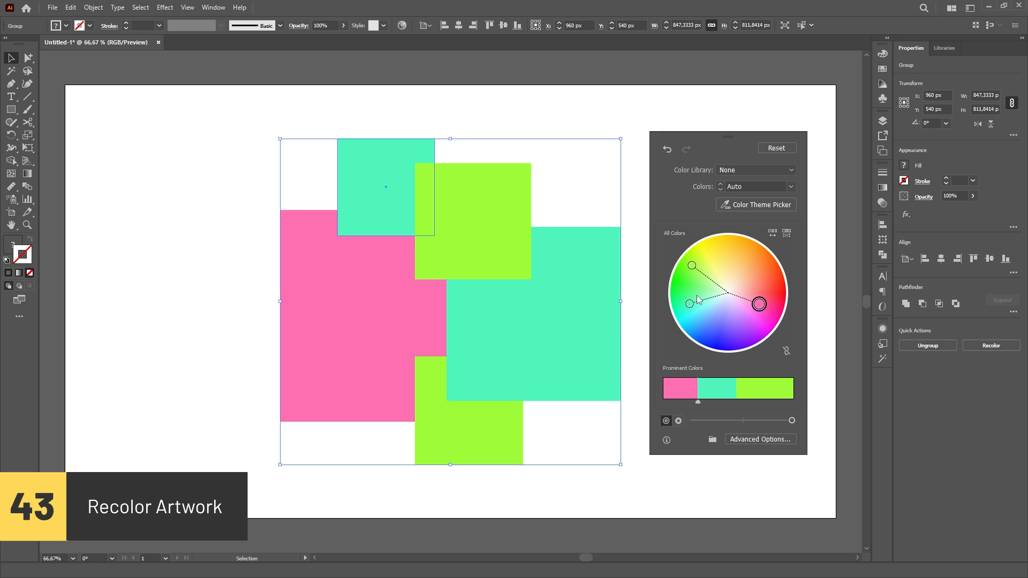
click(70, 8)
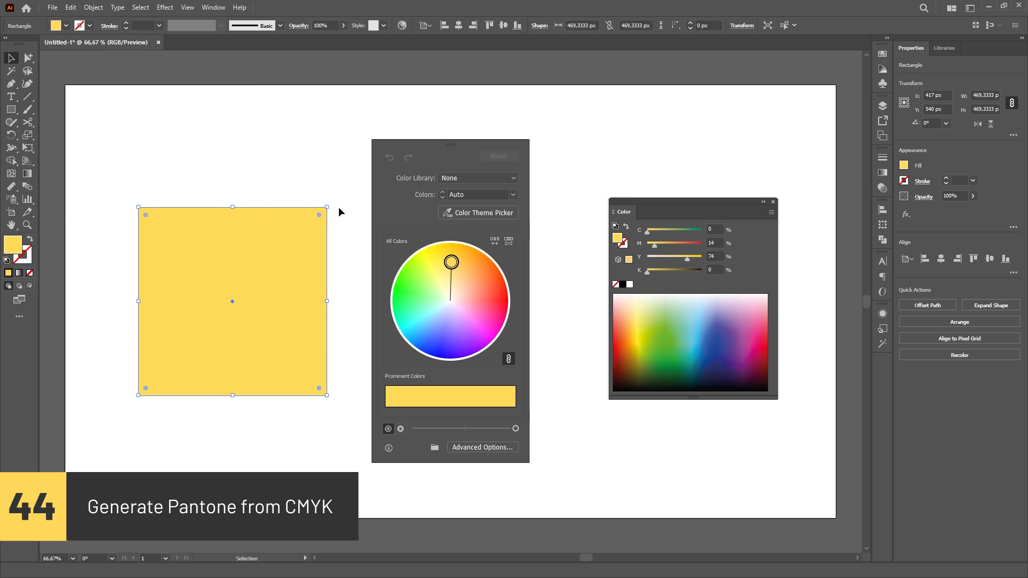
Convert the yellow square's fill to PANTONE+ CMYK Coated via Advanced Options.
click(958, 354)
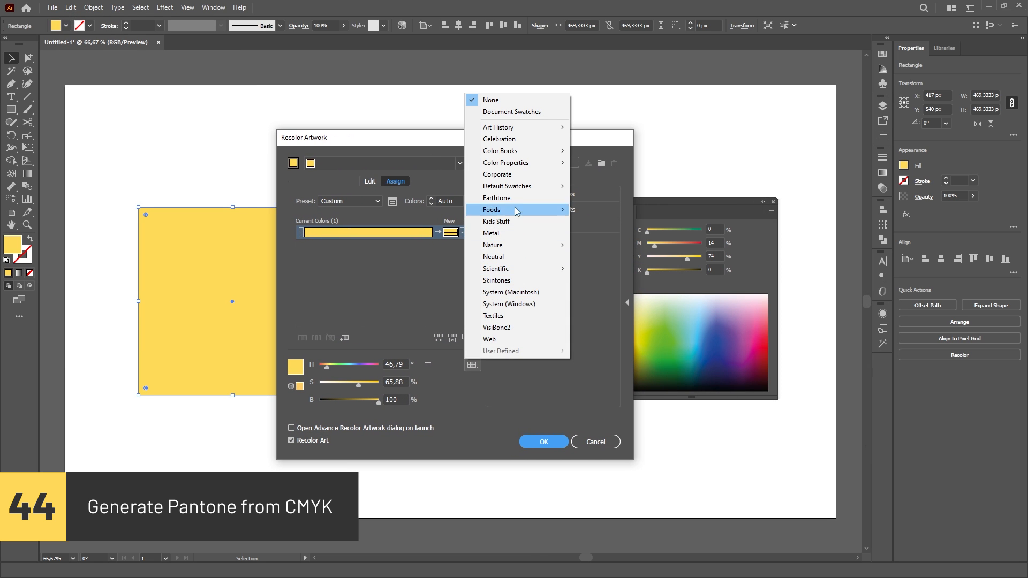
mouse_move(500, 151)
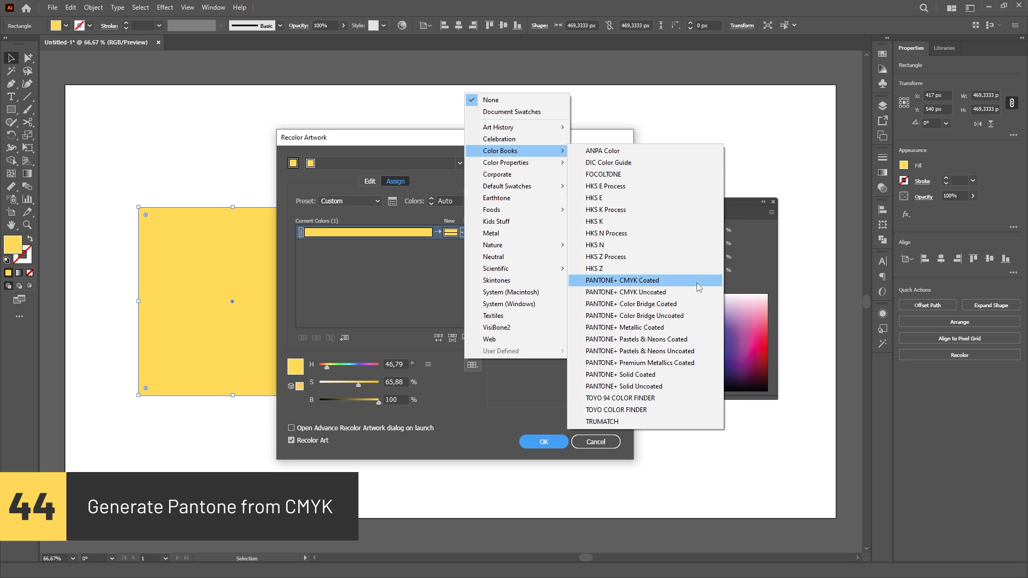
click(543, 441)
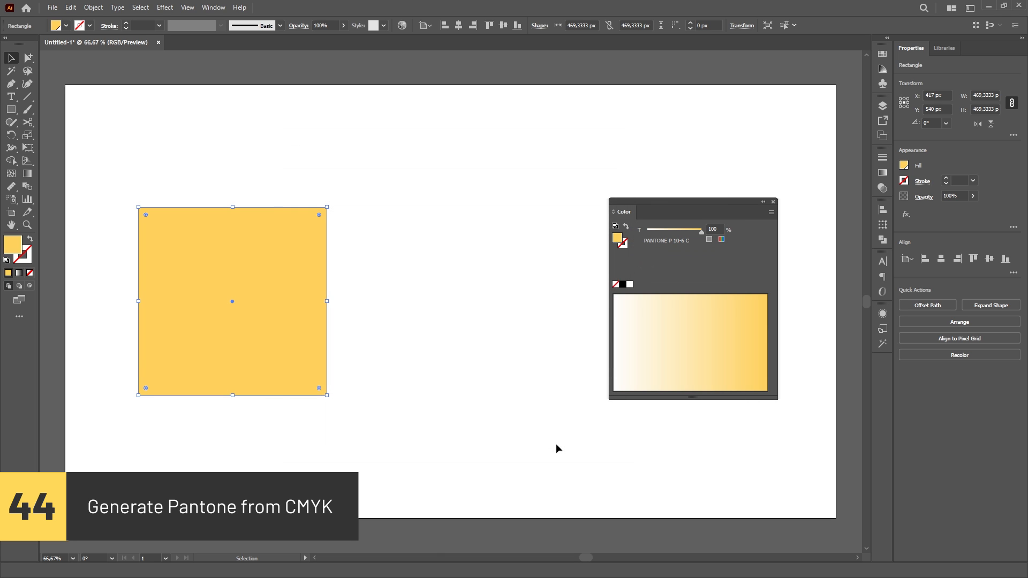
mouse_move(560, 274)
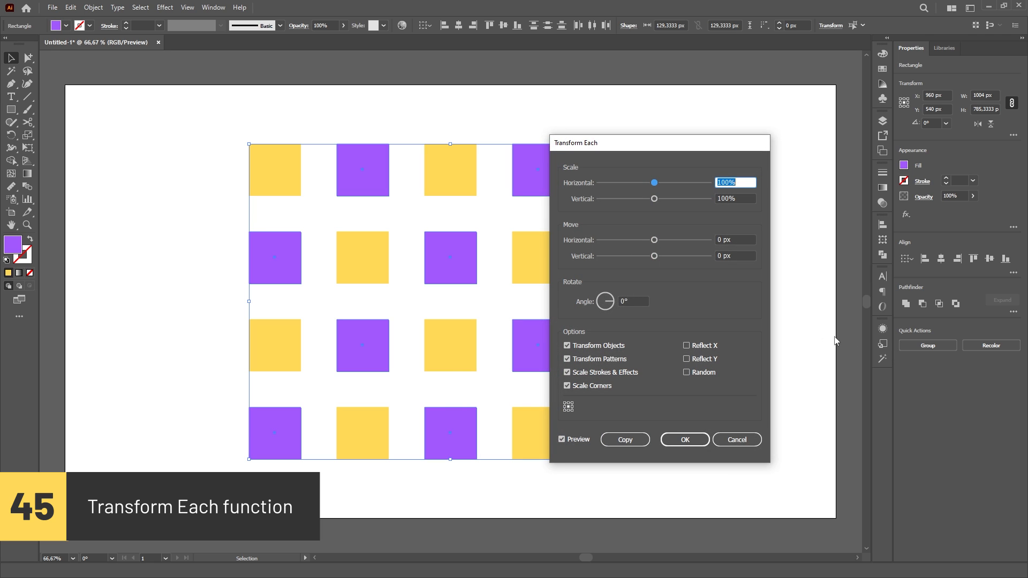
Scale the grid squares with Transform Each, then rotate the yellow square around a pivot above it.
text(11)
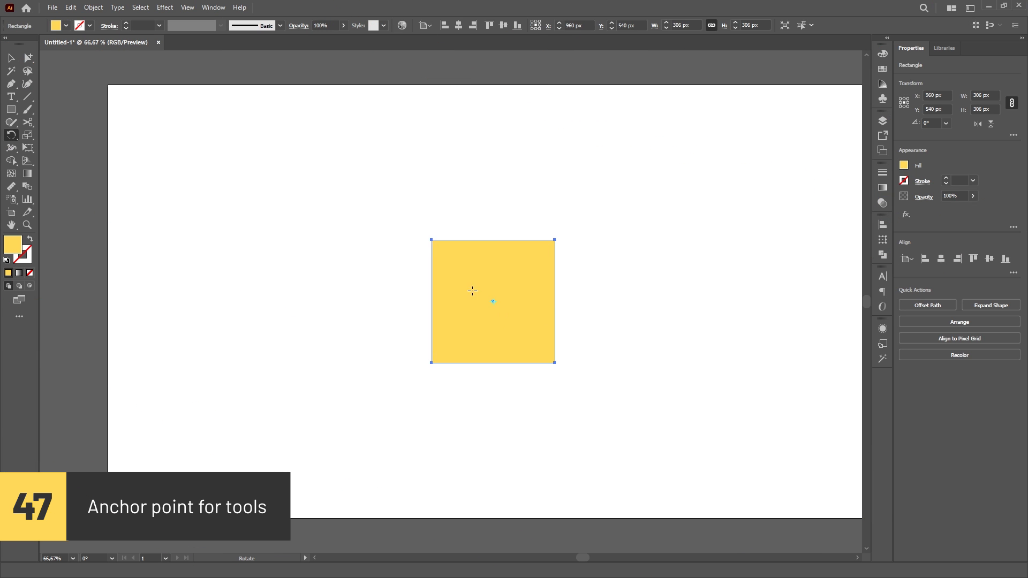
mouse_move(640, 264)
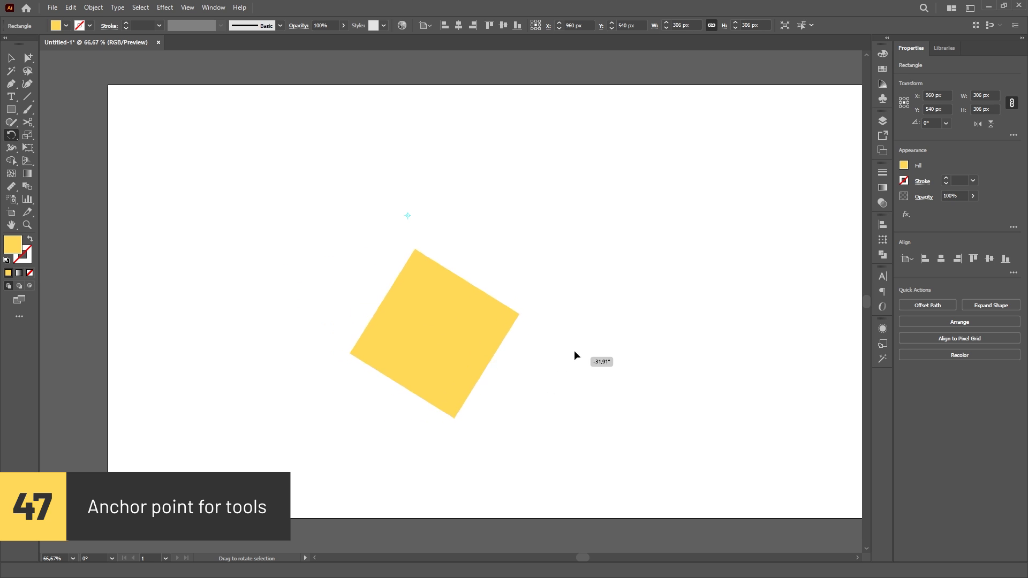
drag(577, 356, 403, 428)
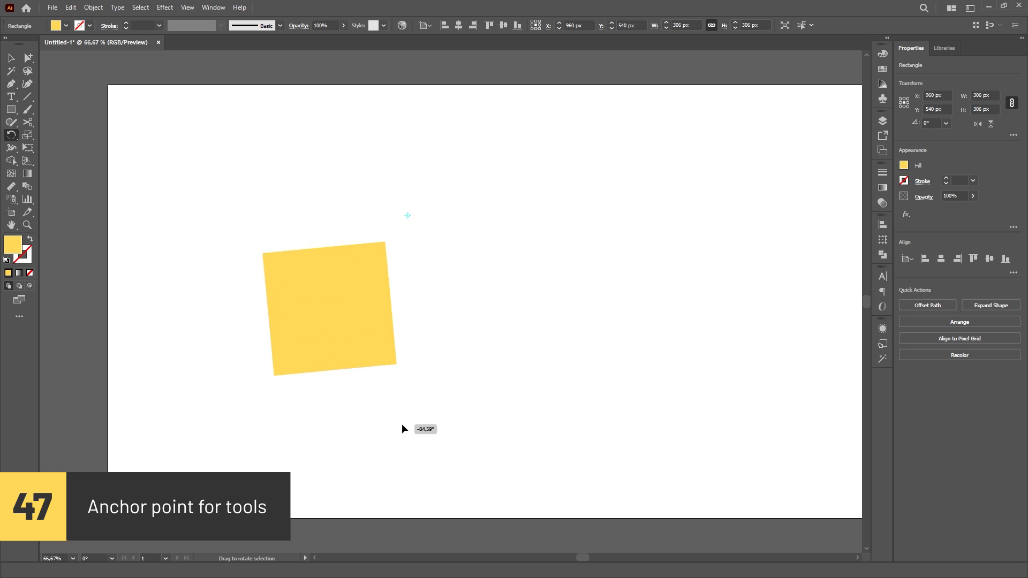
drag(405, 428, 627, 310)
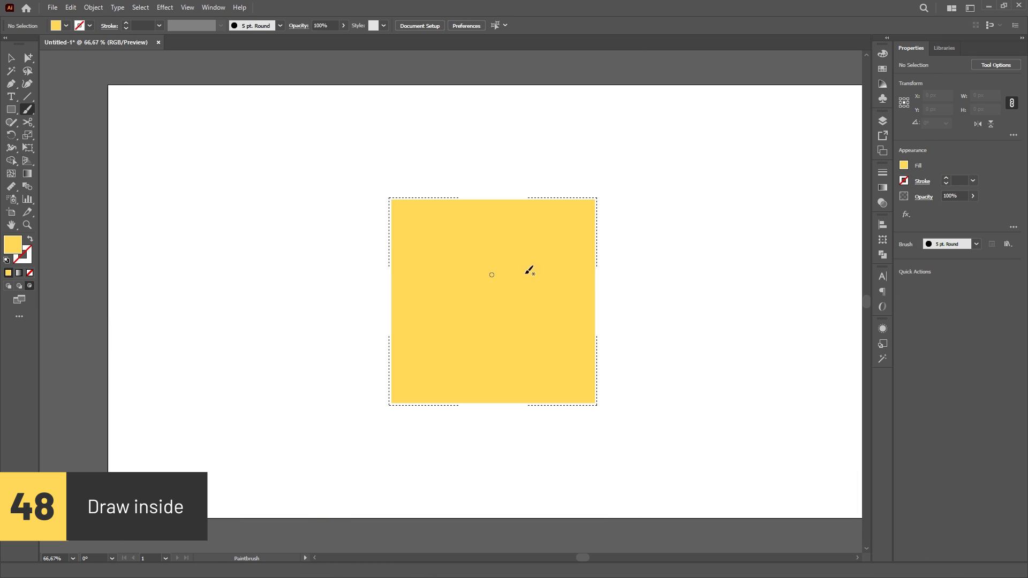
Paint inside the yellow square, then delete the overlapping purple square leaving only the yellow.
click(904, 165)
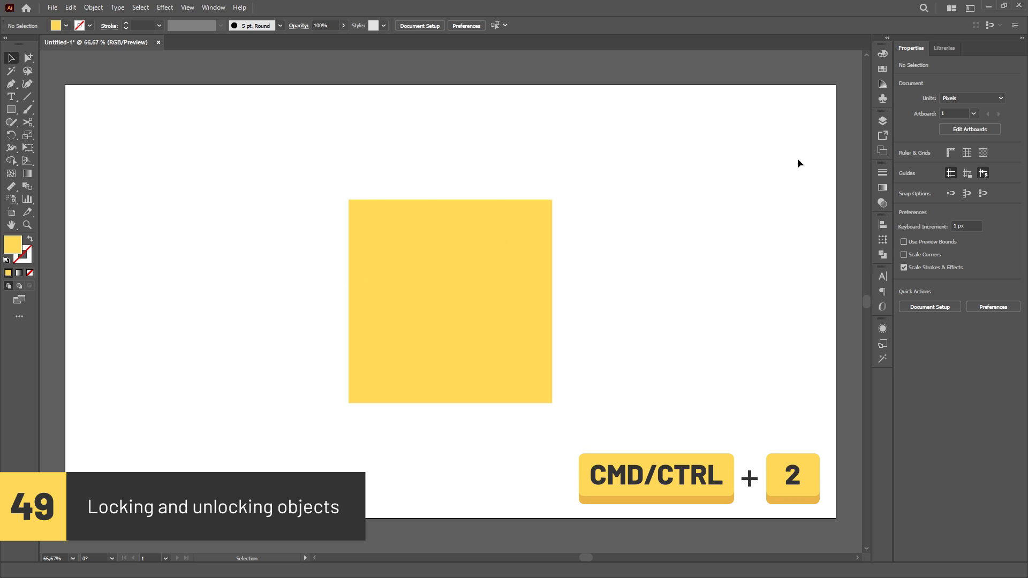
click(882, 121)
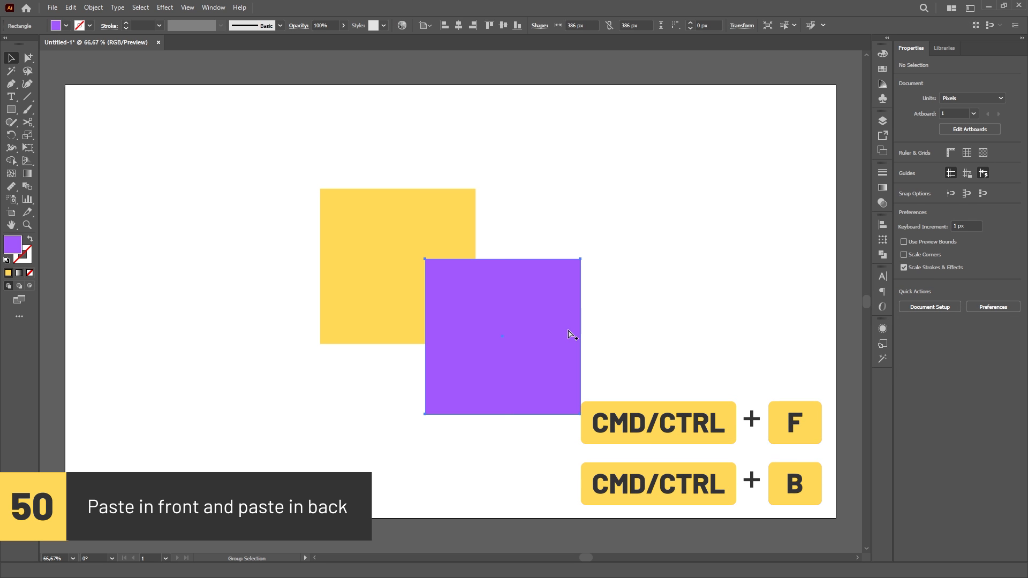
key(Delete)
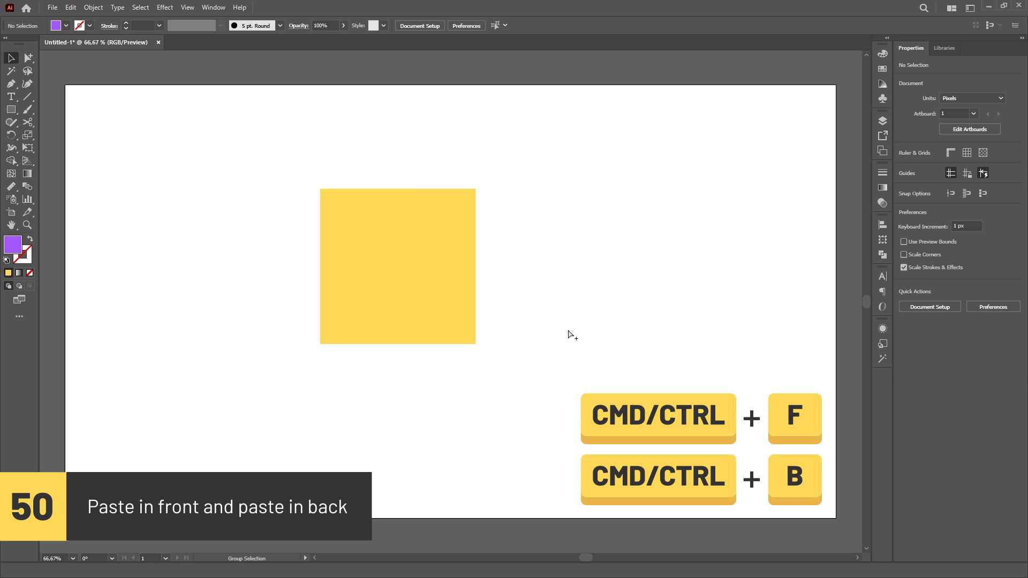